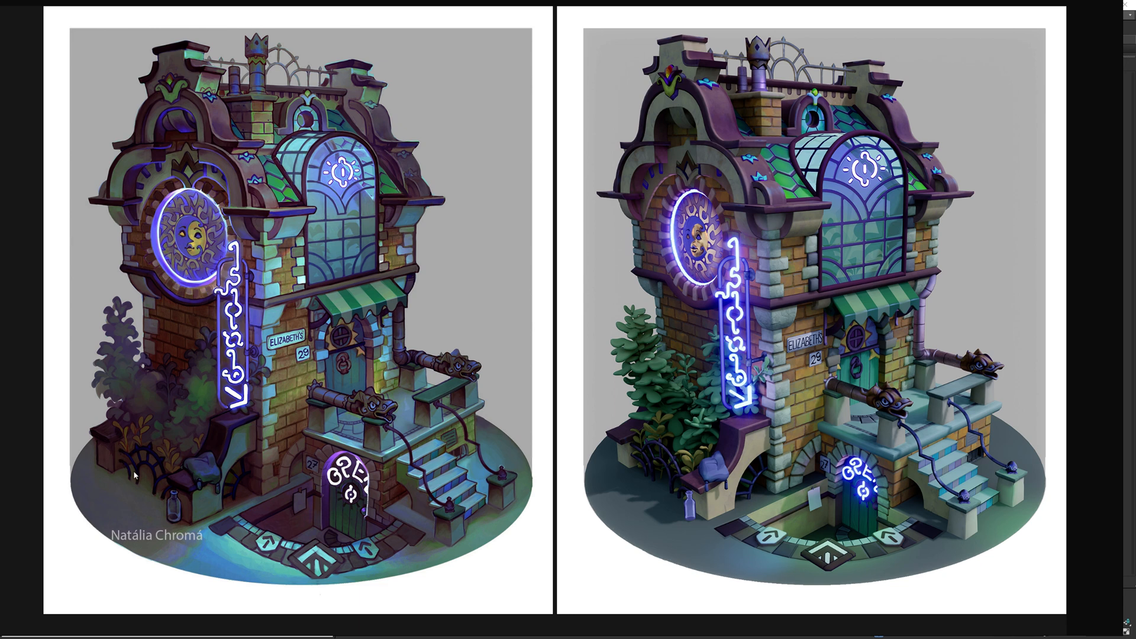
mouse_move(666, 327)
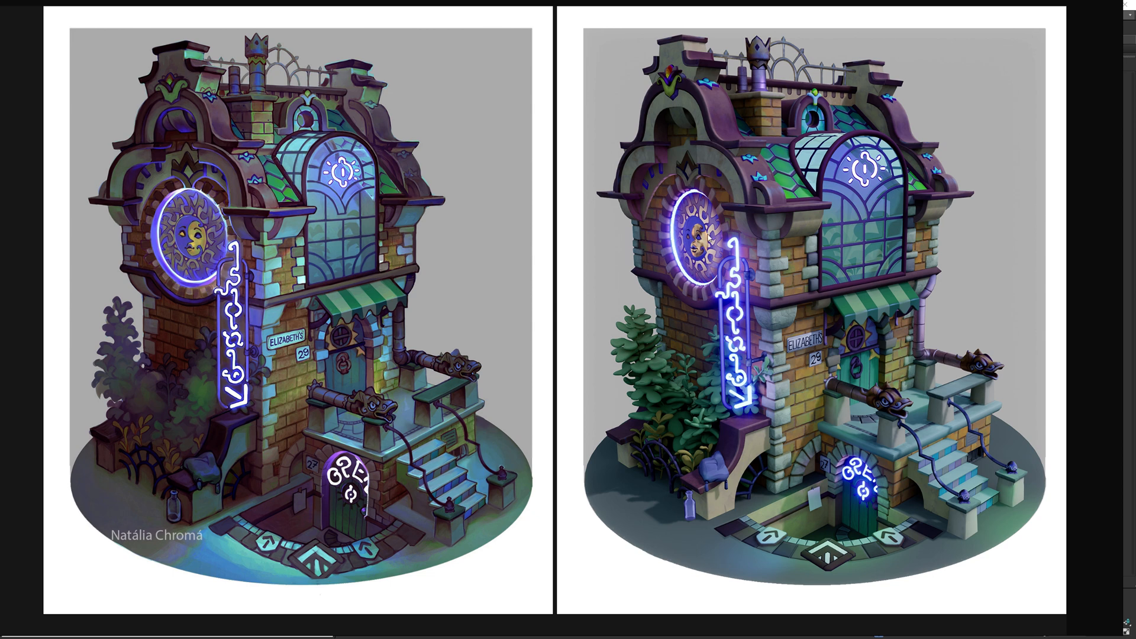
mouse_move(22, 24)
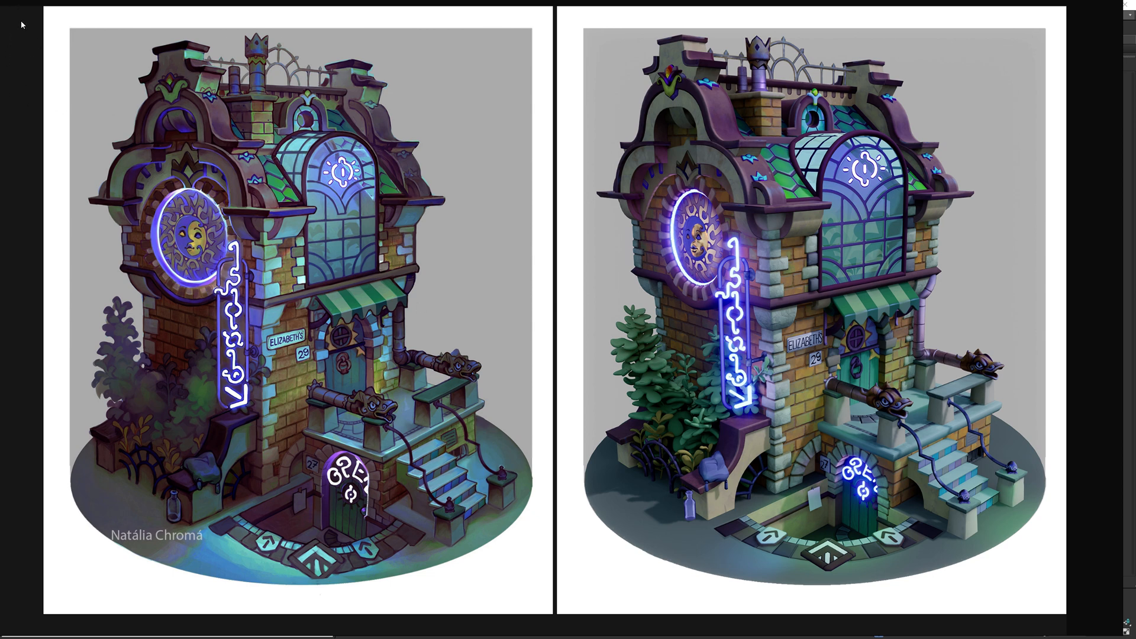
mouse_move(73, 96)
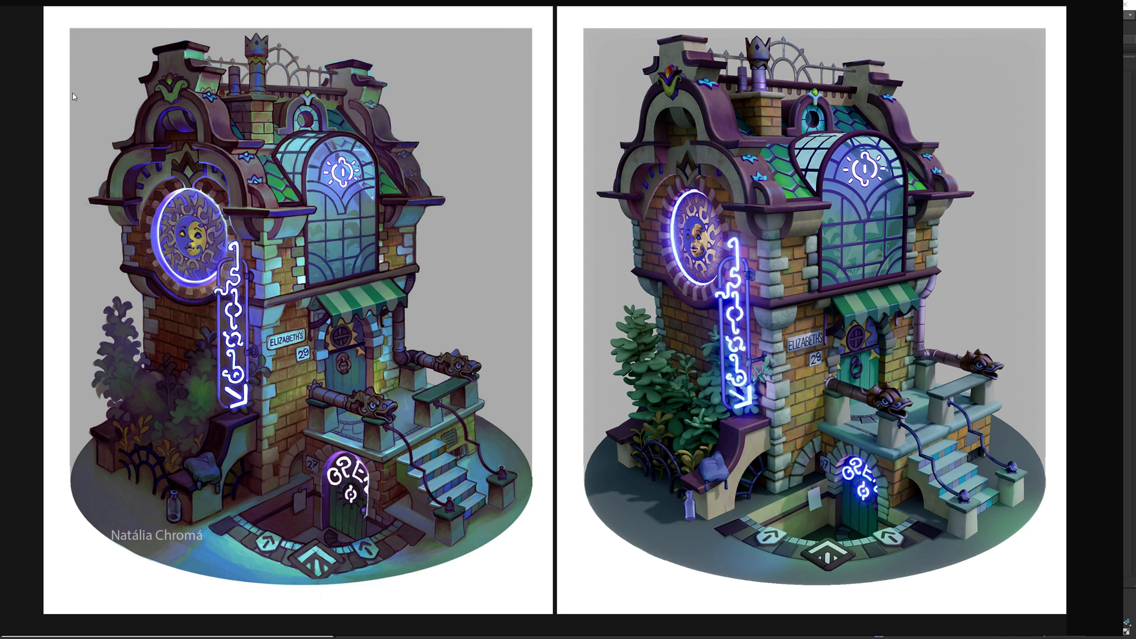
mouse_move(275, 34)
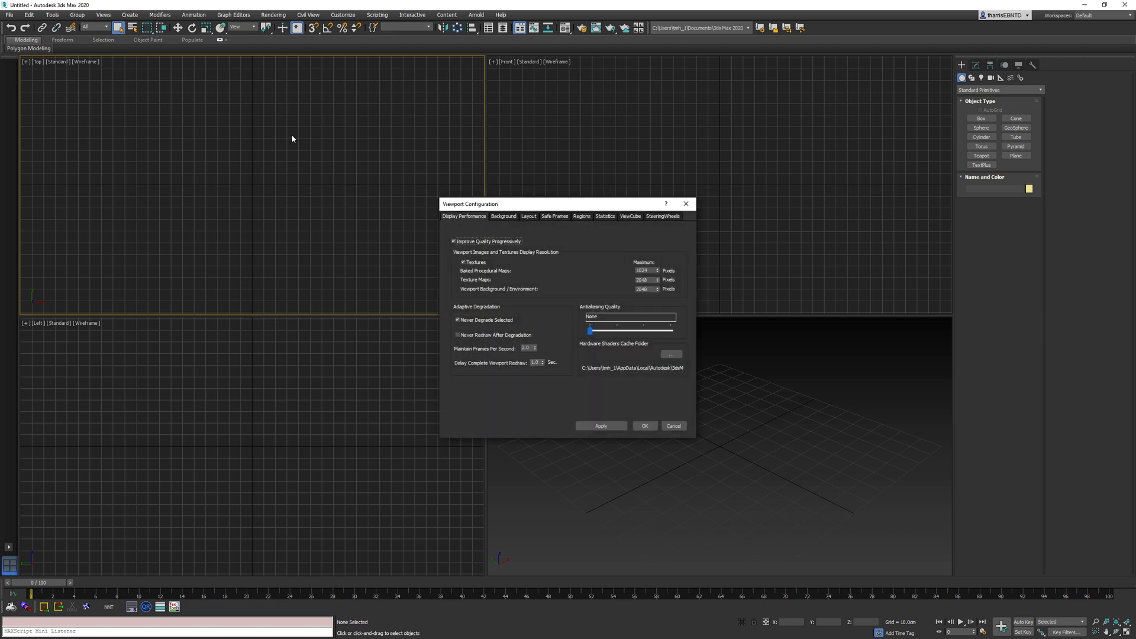
Step: Switch to the two-viewport layout and set the concept-art image file as the viewport background
click(529, 216)
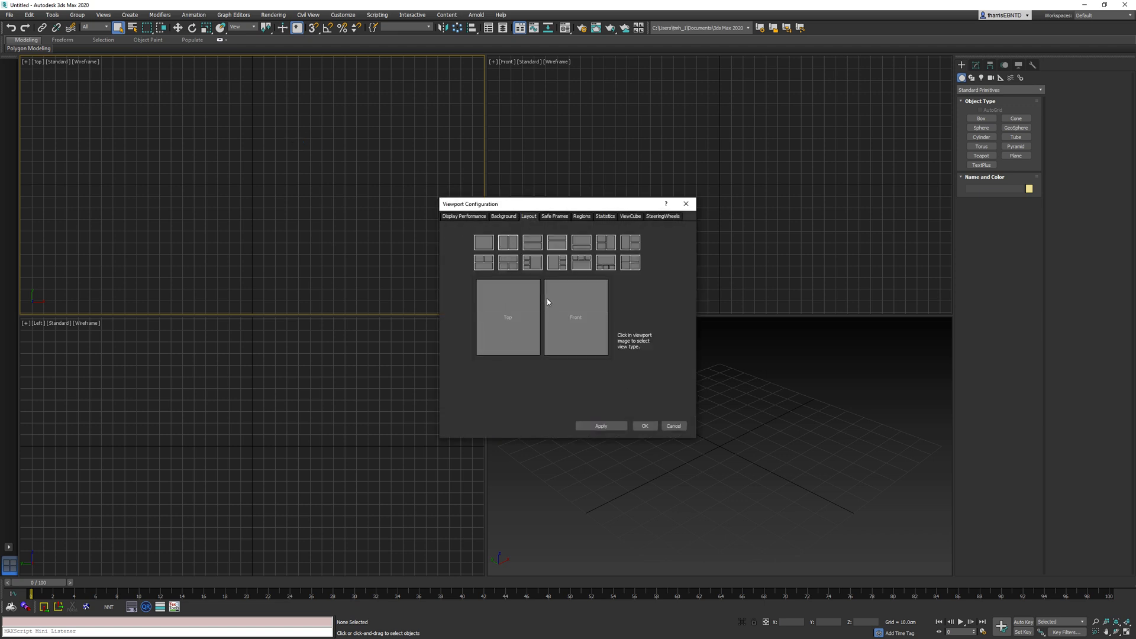
click(645, 425)
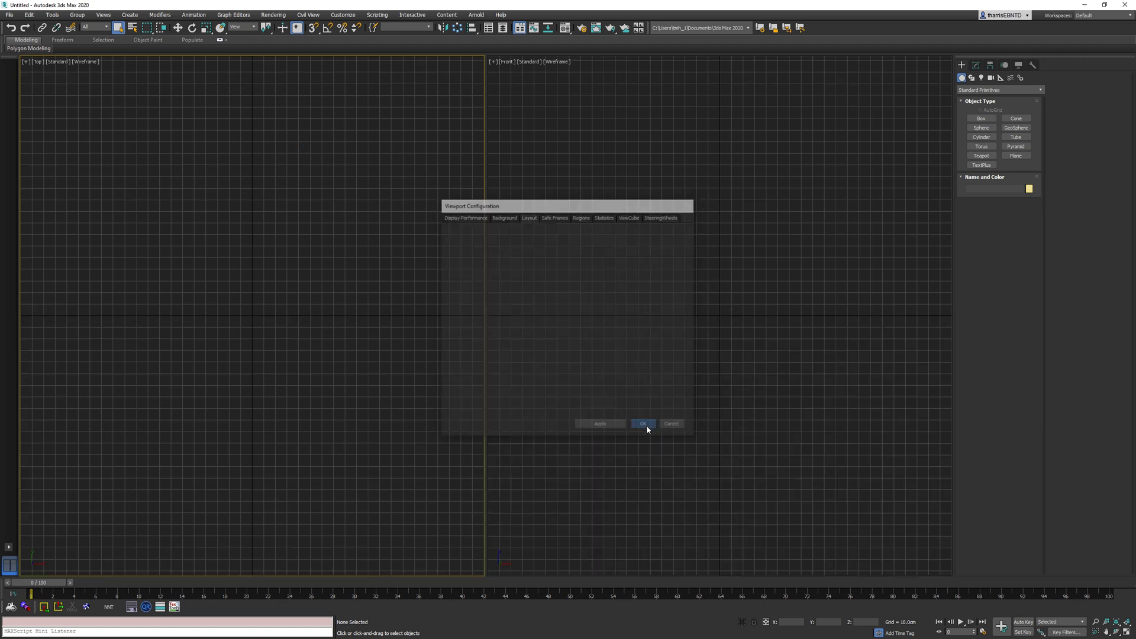
click(644, 424)
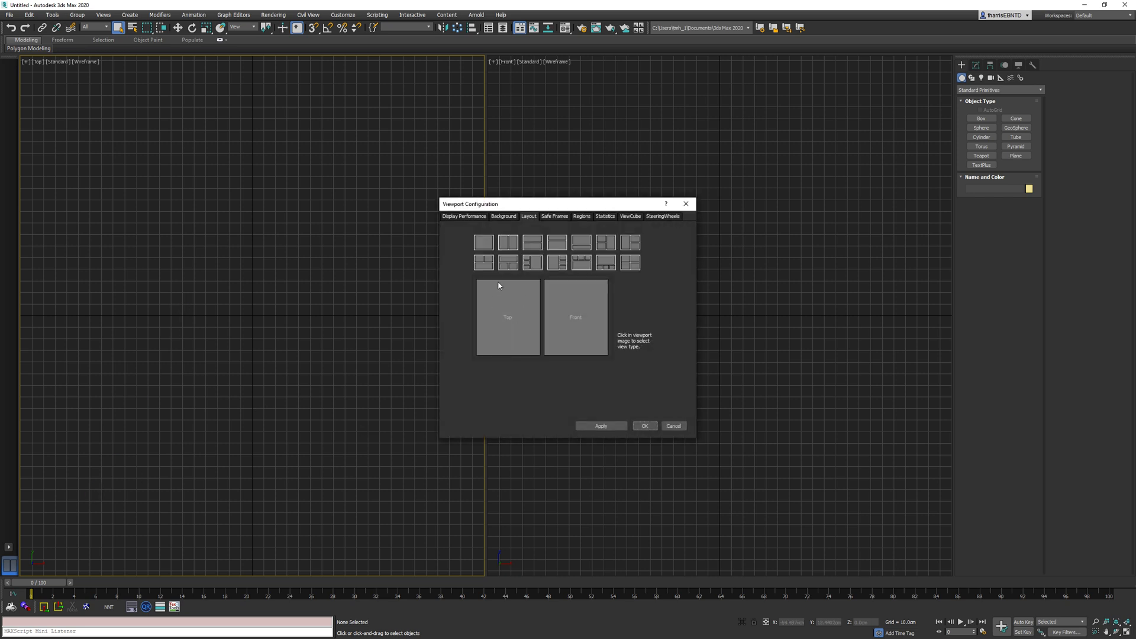
click(503, 216)
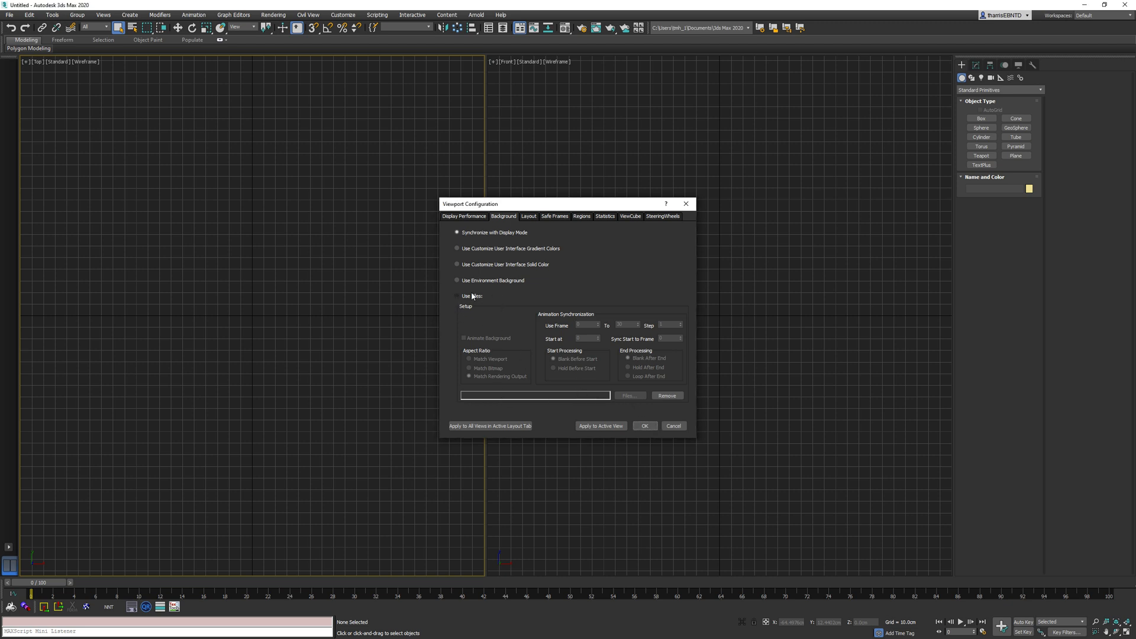
click(457, 296)
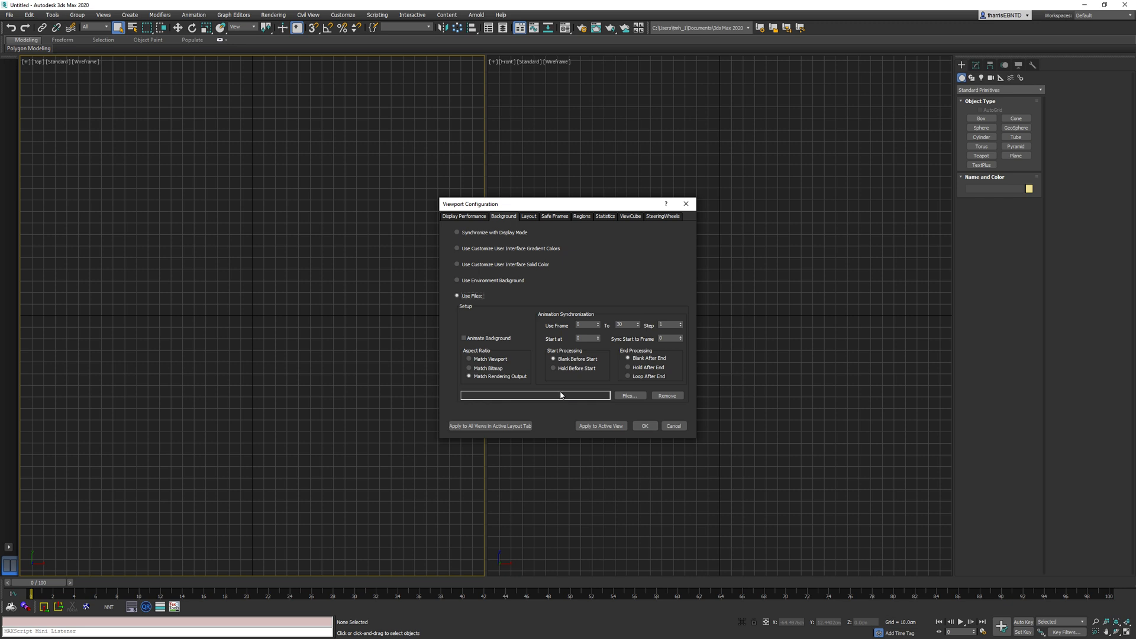
click(457, 281)
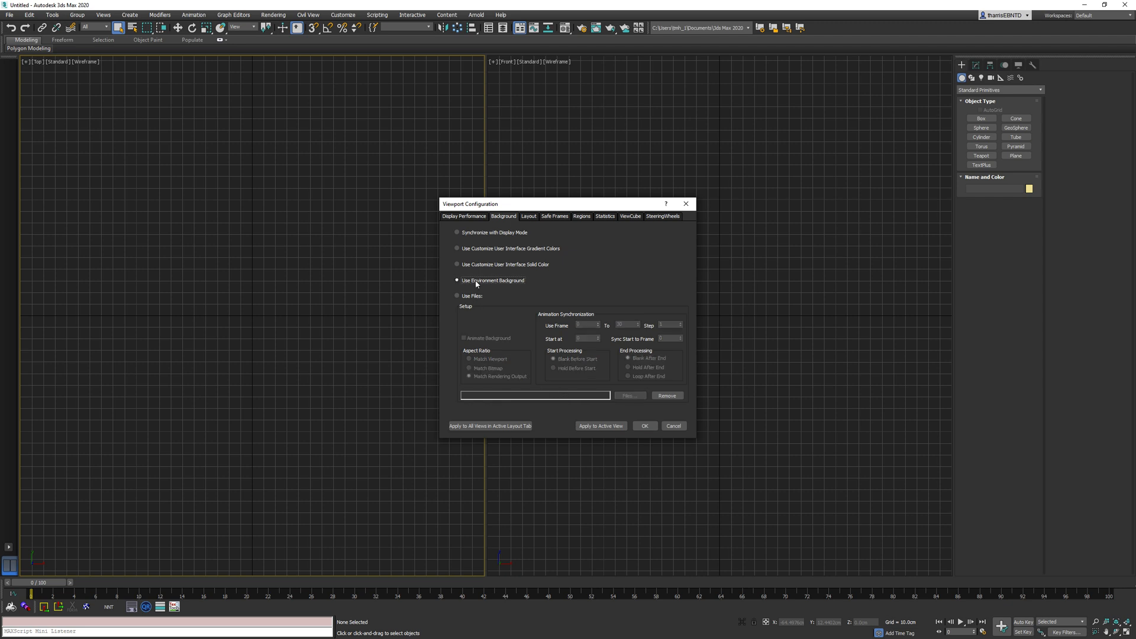
click(457, 296)
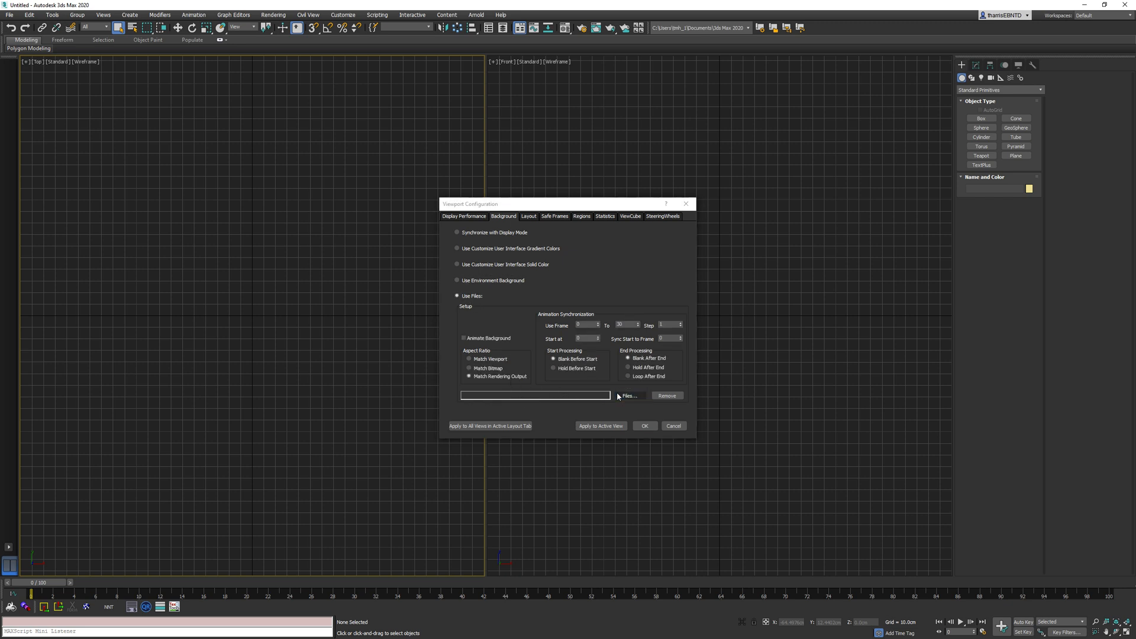
click(630, 395)
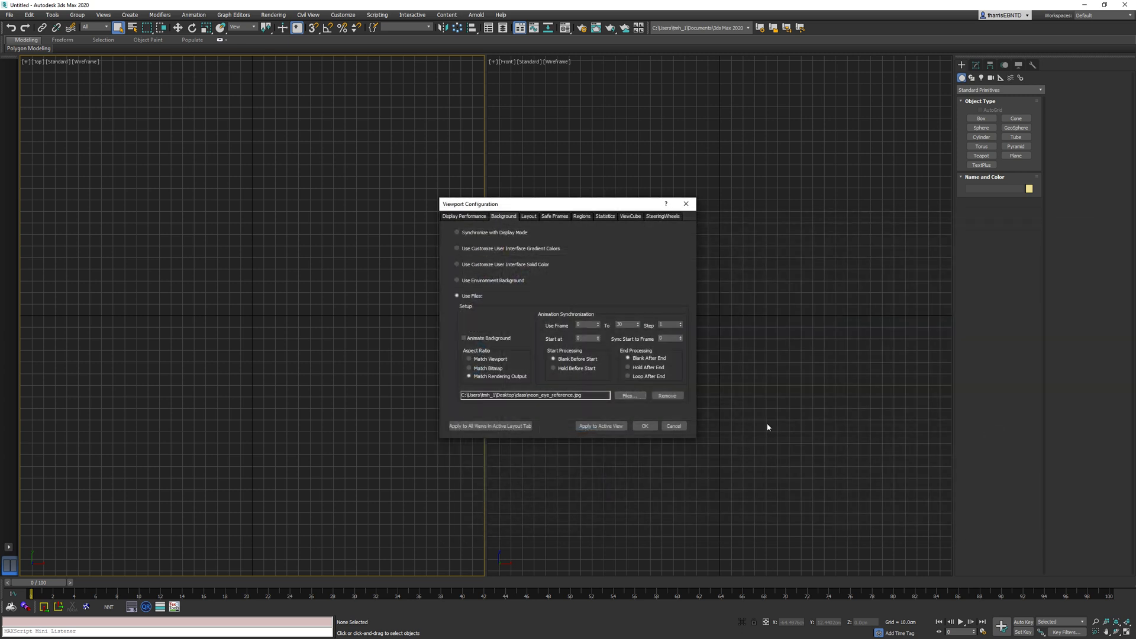
click(645, 425)
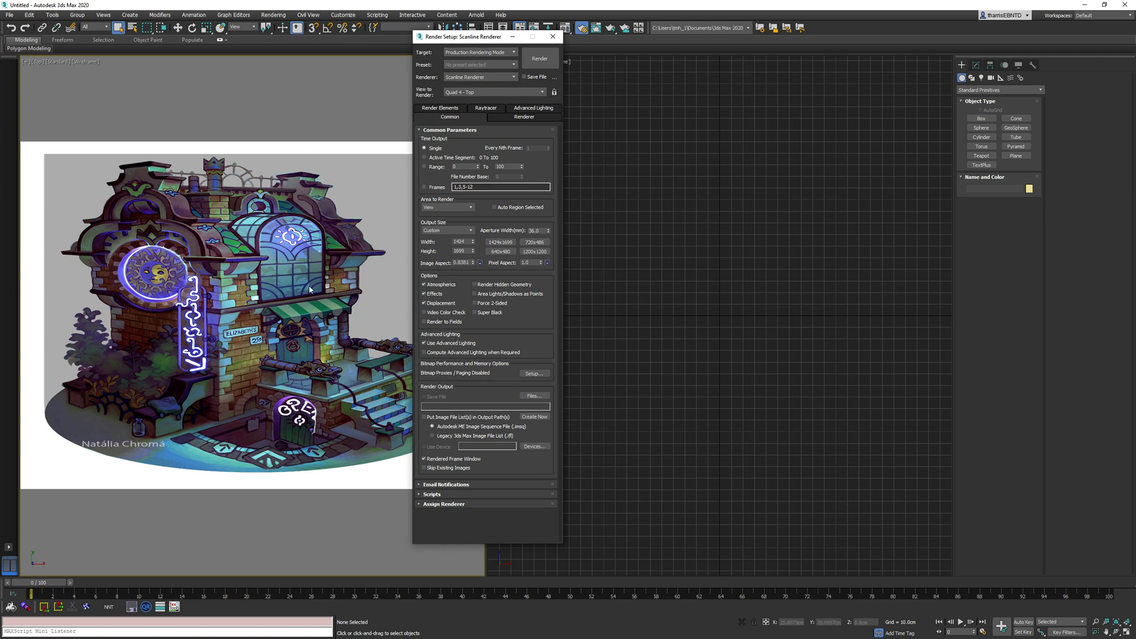
Step: Close Render Setup once the output size matches the concept art's proportions
click(554, 38)
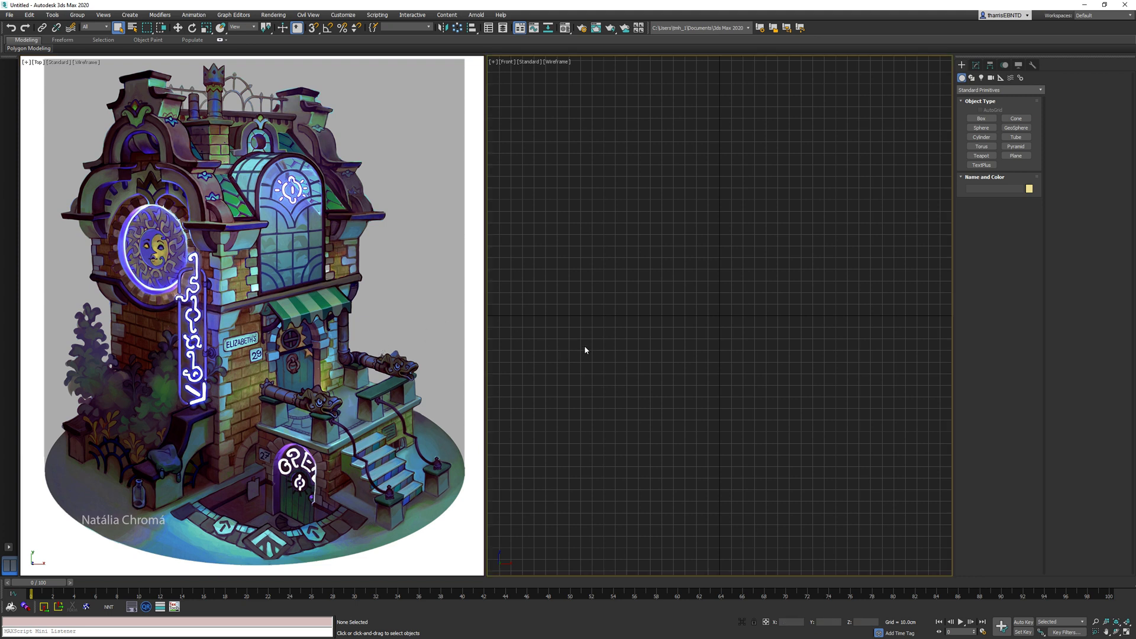
mouse_move(854, 253)
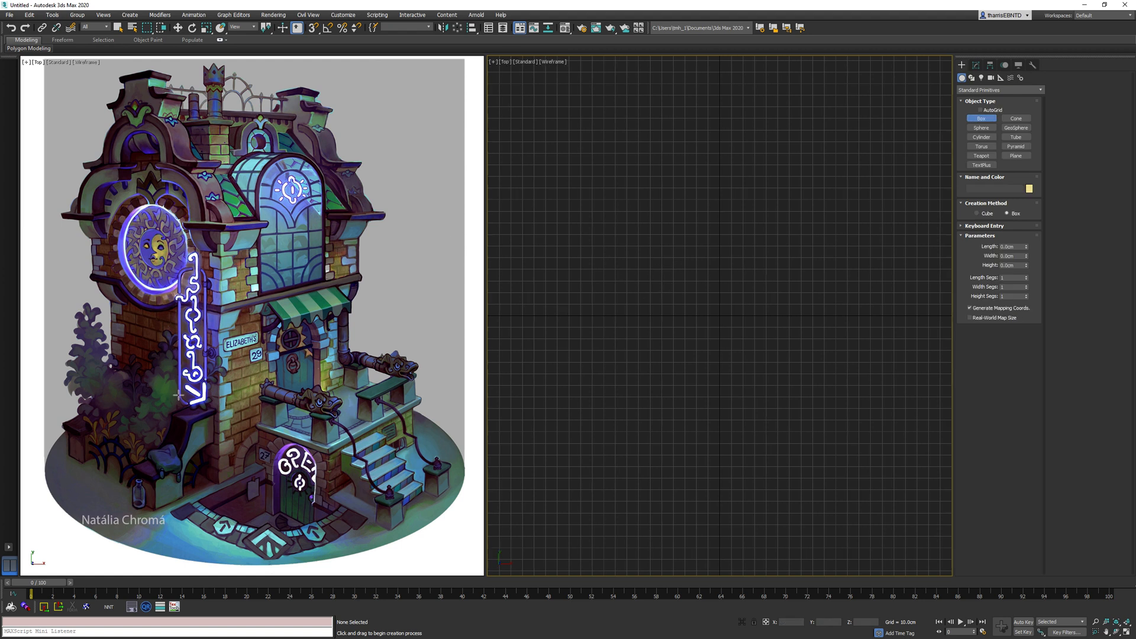
mouse_move(351, 334)
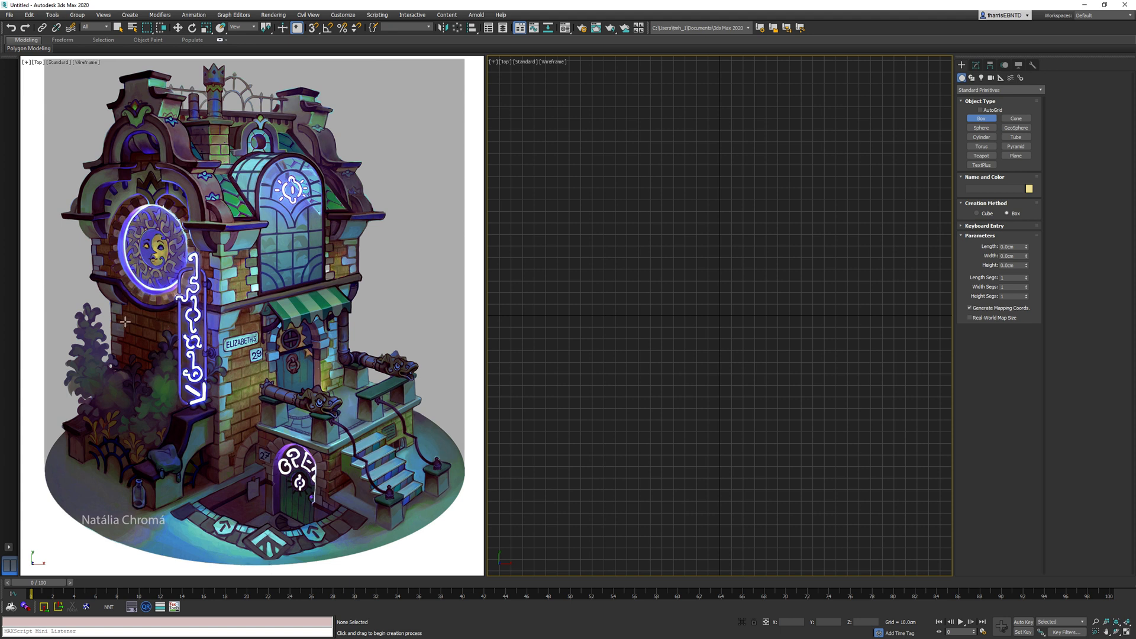
mouse_move(787, 346)
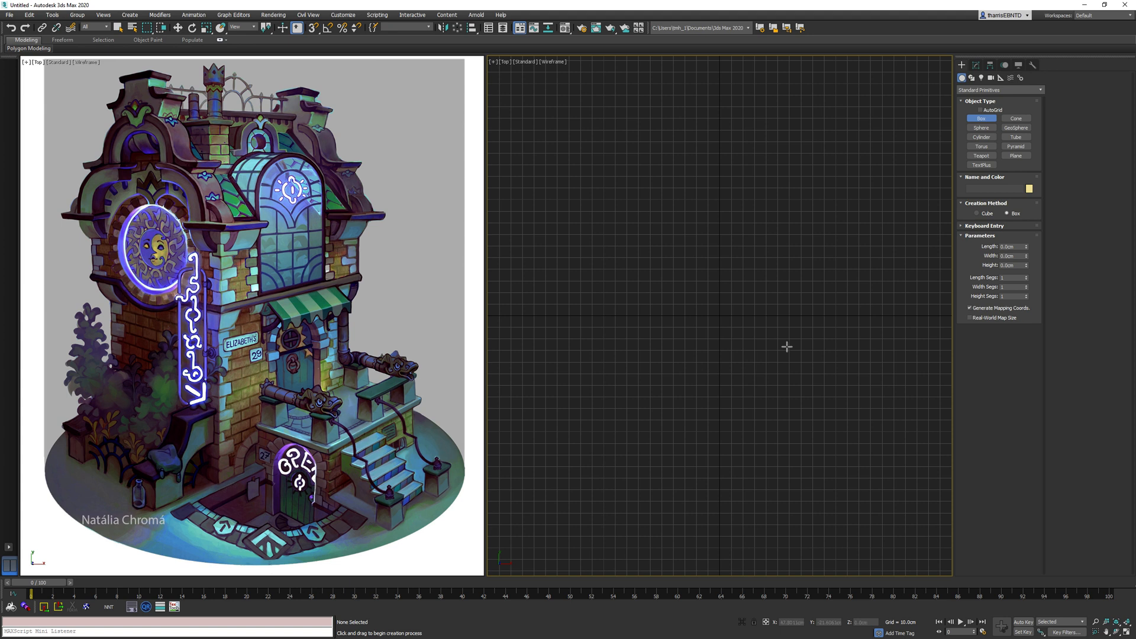
Step: Draw a box primitive by dragging out its base and then its height
drag(663, 248, 762, 361)
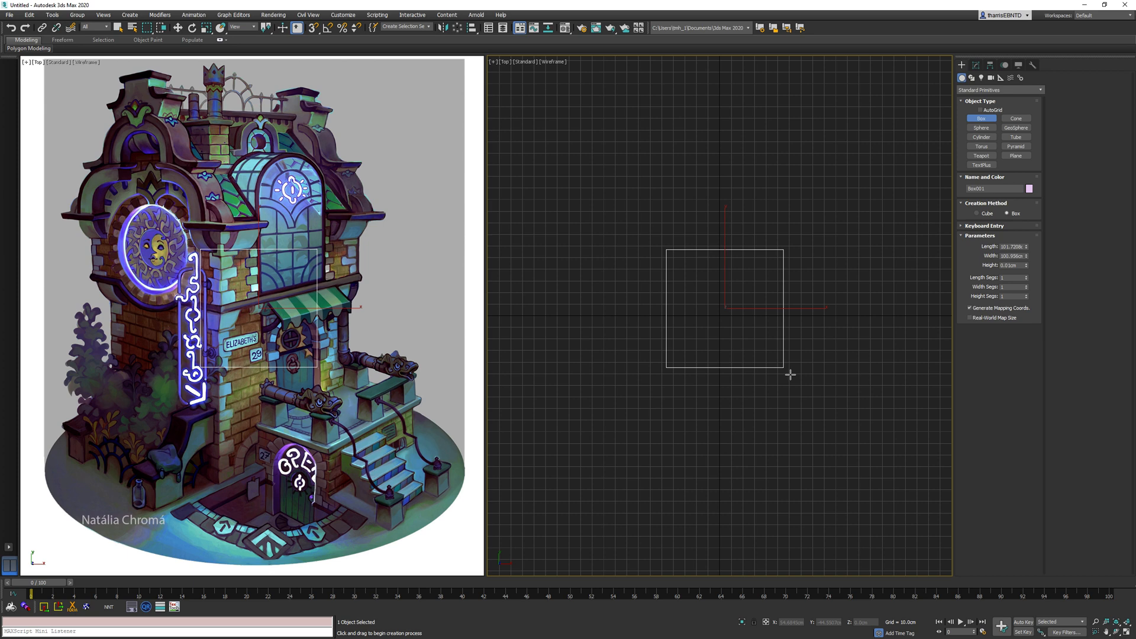
drag(790, 375, 633, 286)
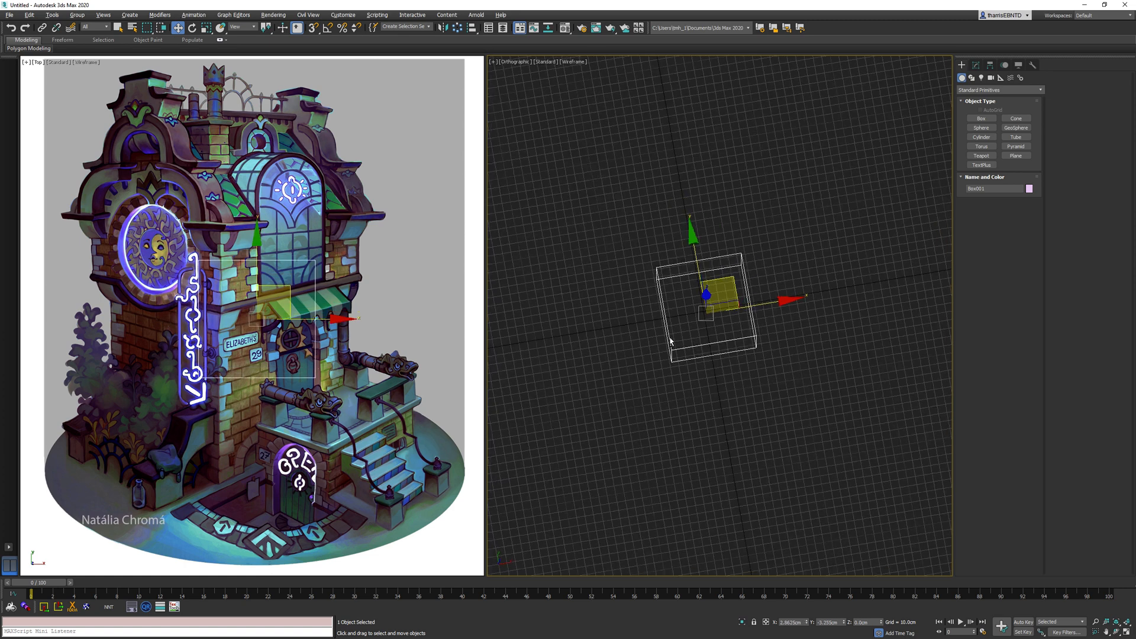
click(978, 65)
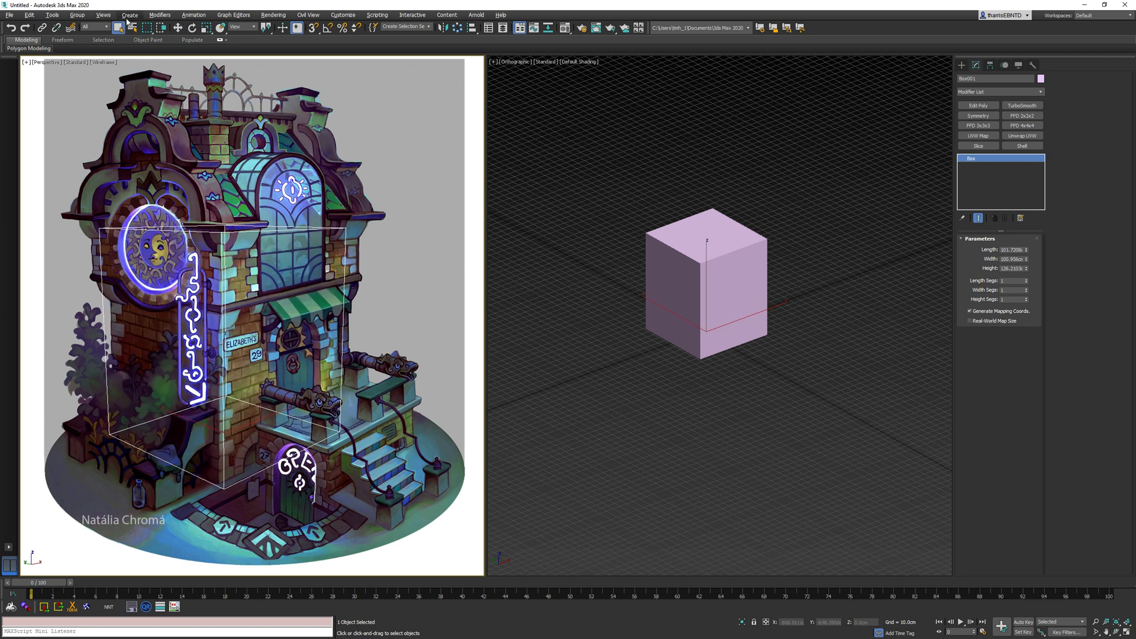
Step: Create a standard camera from the perspective view and set its type to Free Camera
click(123, 15)
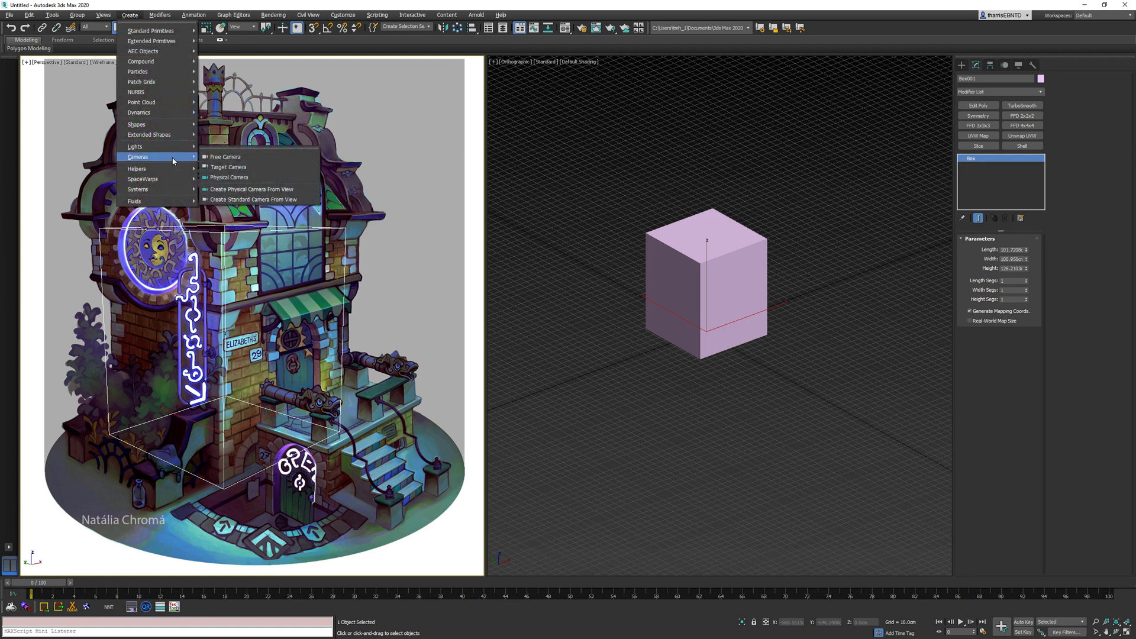
mouse_move(257, 199)
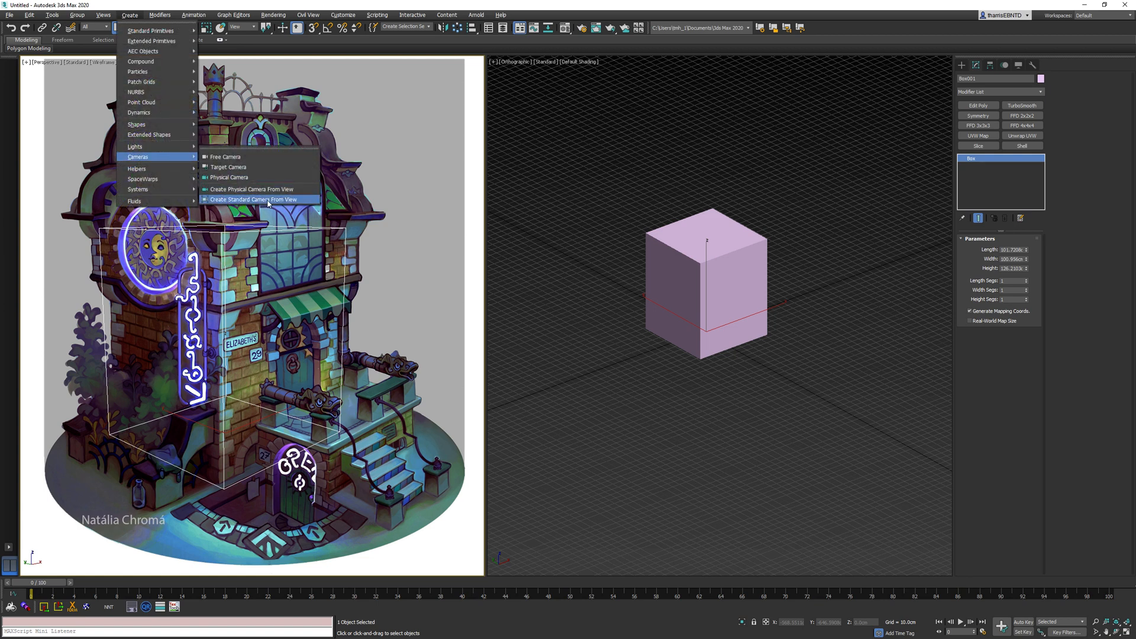
click(269, 199)
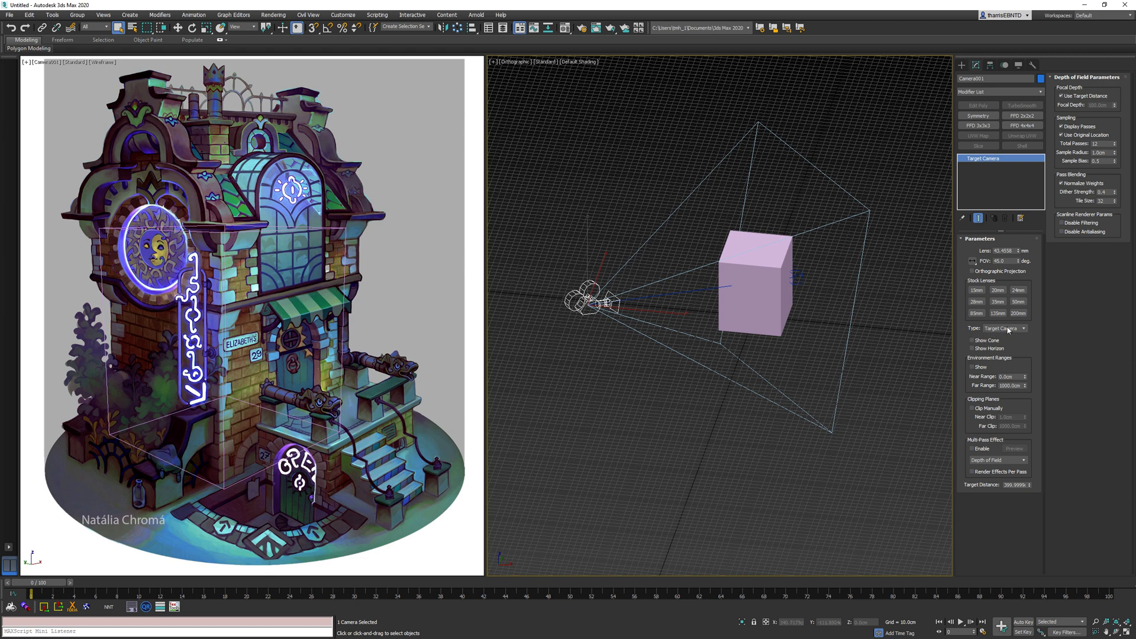
click(1024, 329)
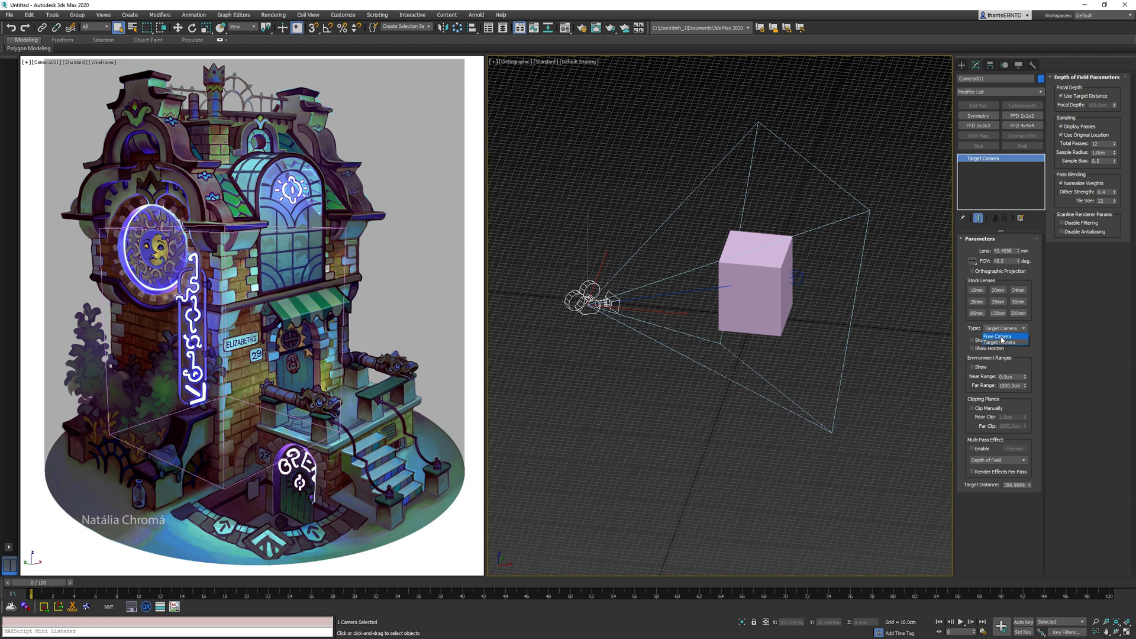
click(997, 336)
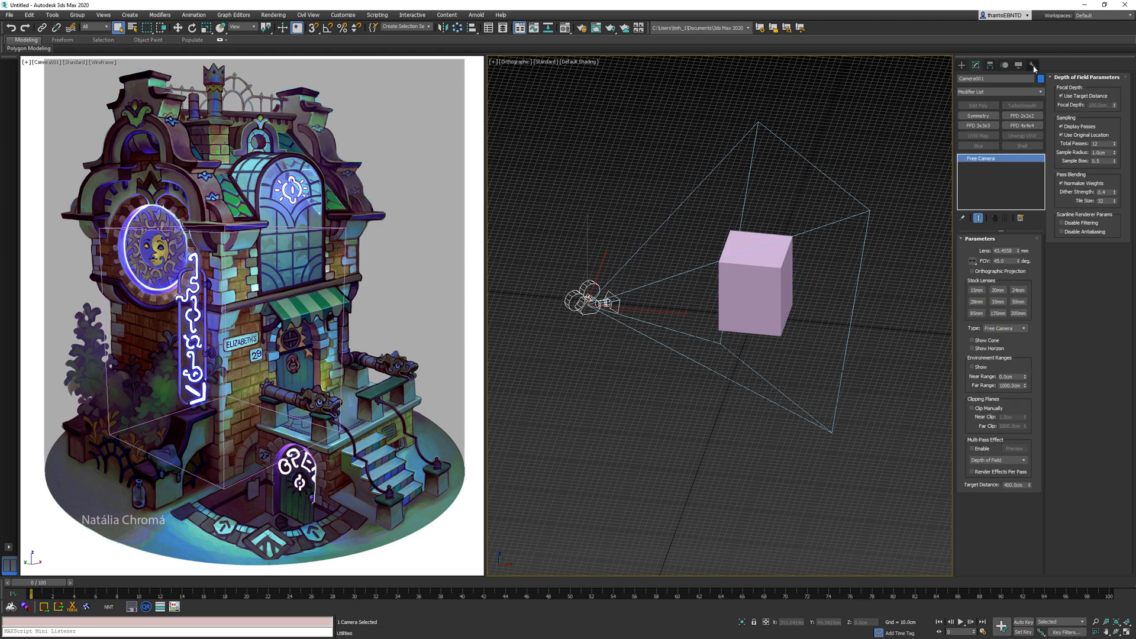
Step: Launch Perspective Match, pick Box001 as anchor object, and show the vanishing lines
click(1034, 65)
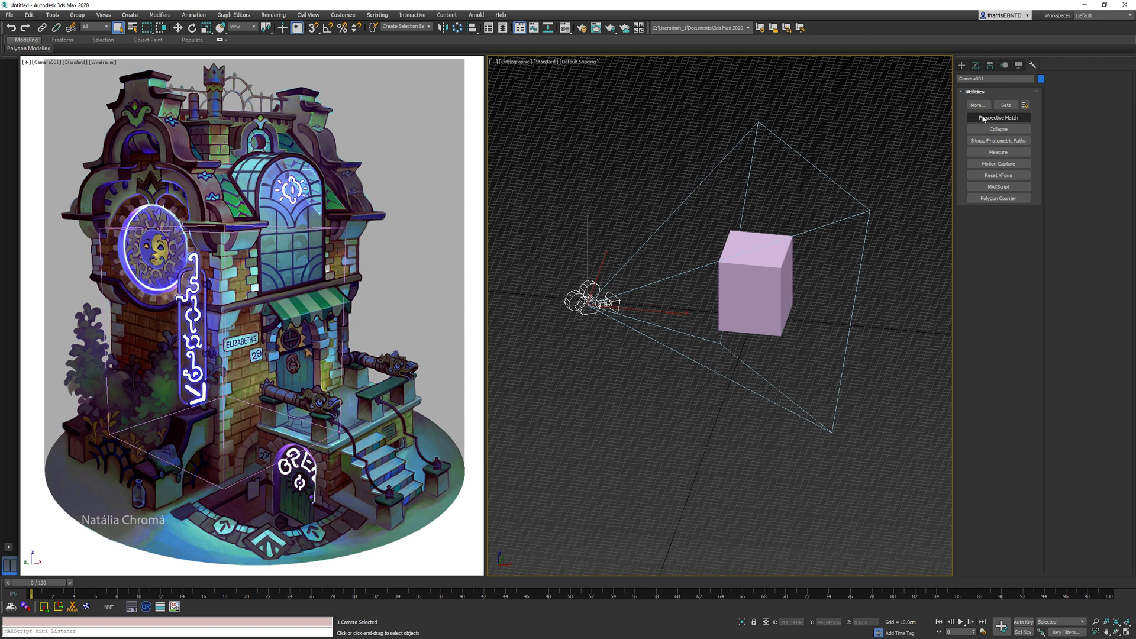
click(978, 105)
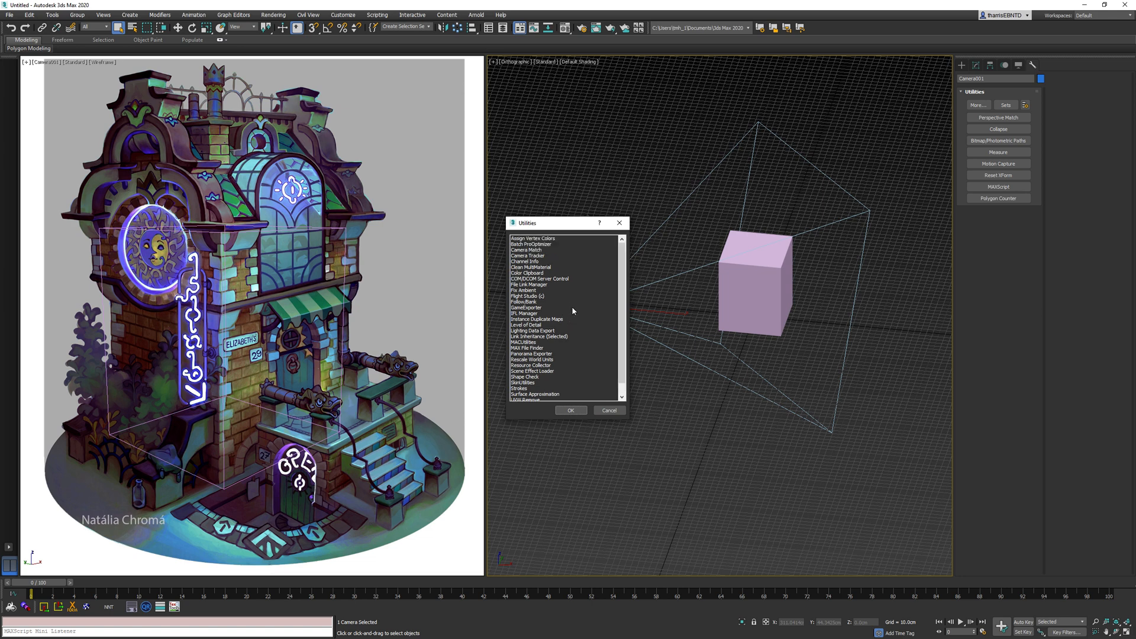
click(610, 410)
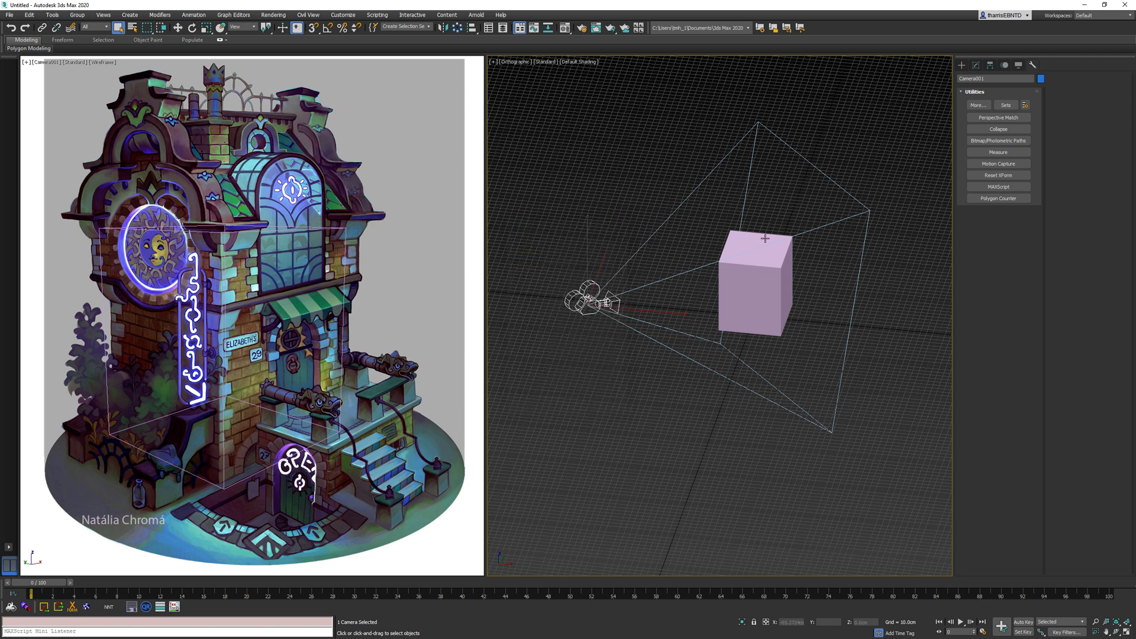
click(999, 117)
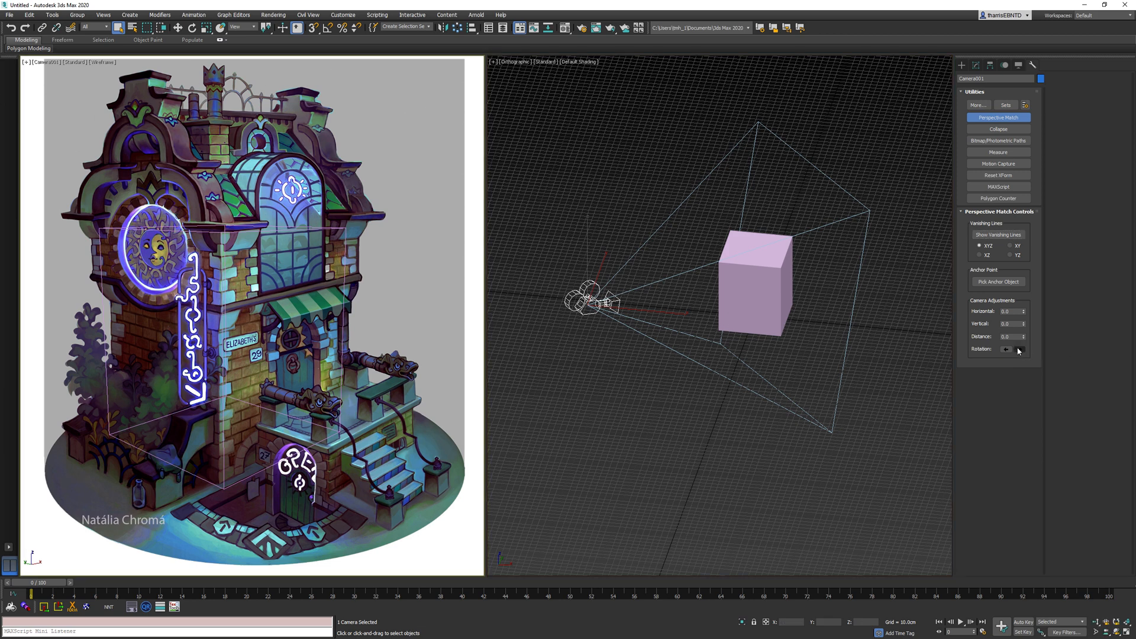
click(998, 281)
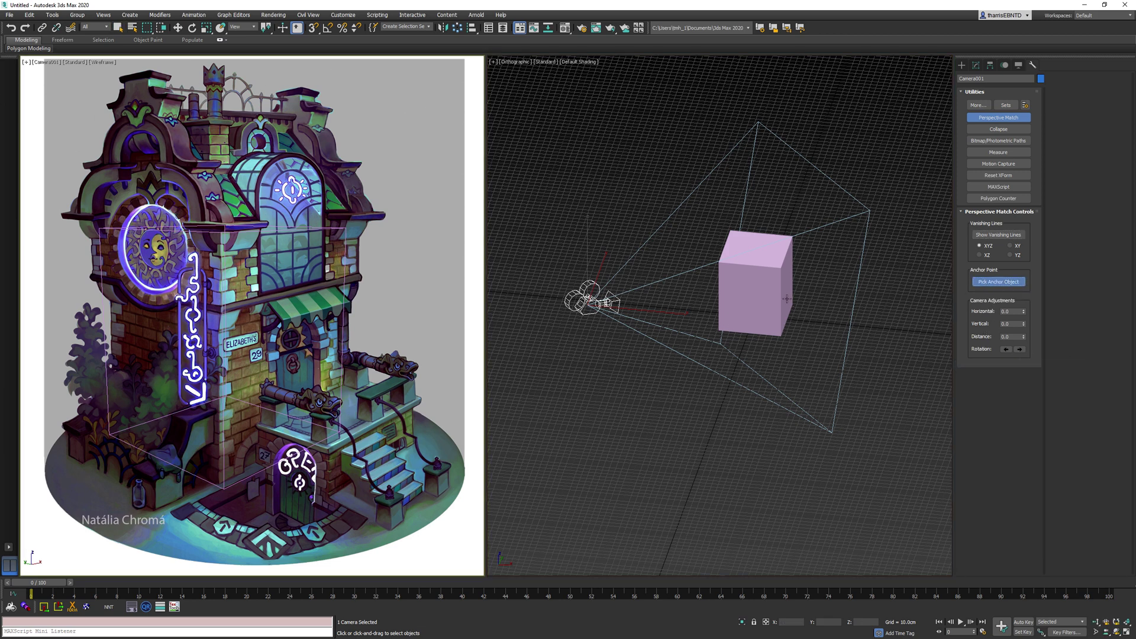
click(999, 281)
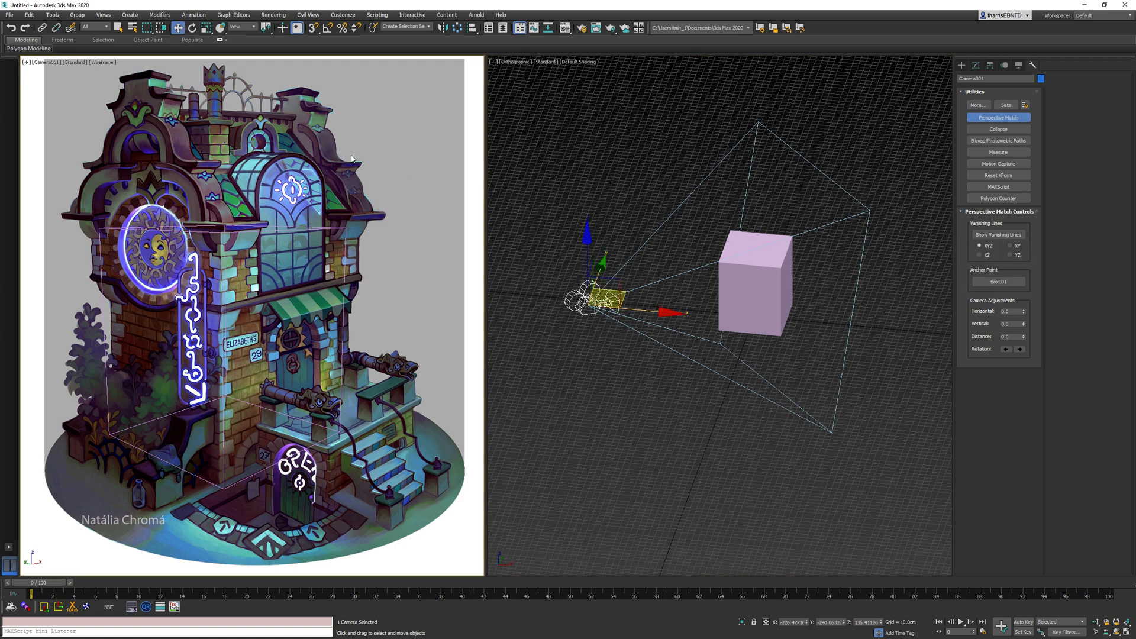
mouse_move(886, 205)
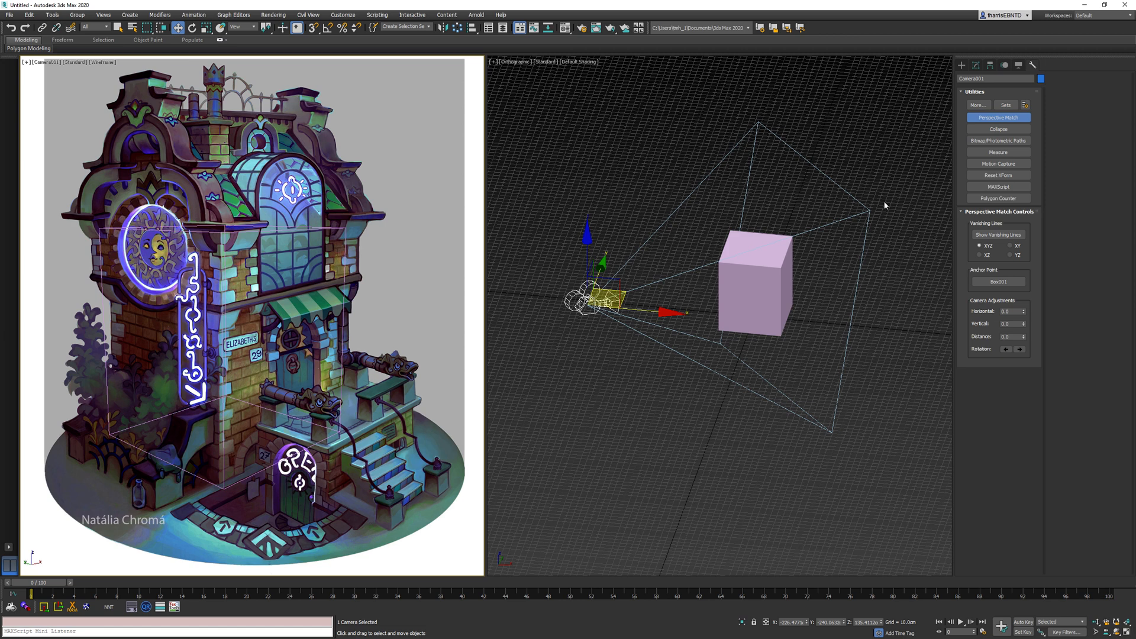
mouse_move(991, 241)
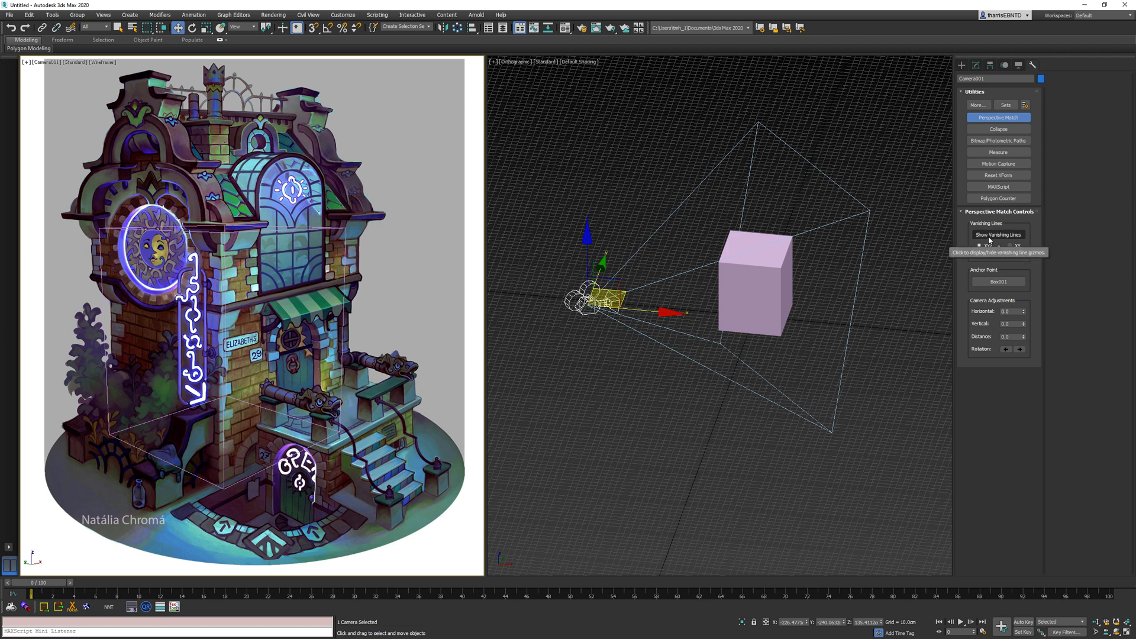
click(999, 235)
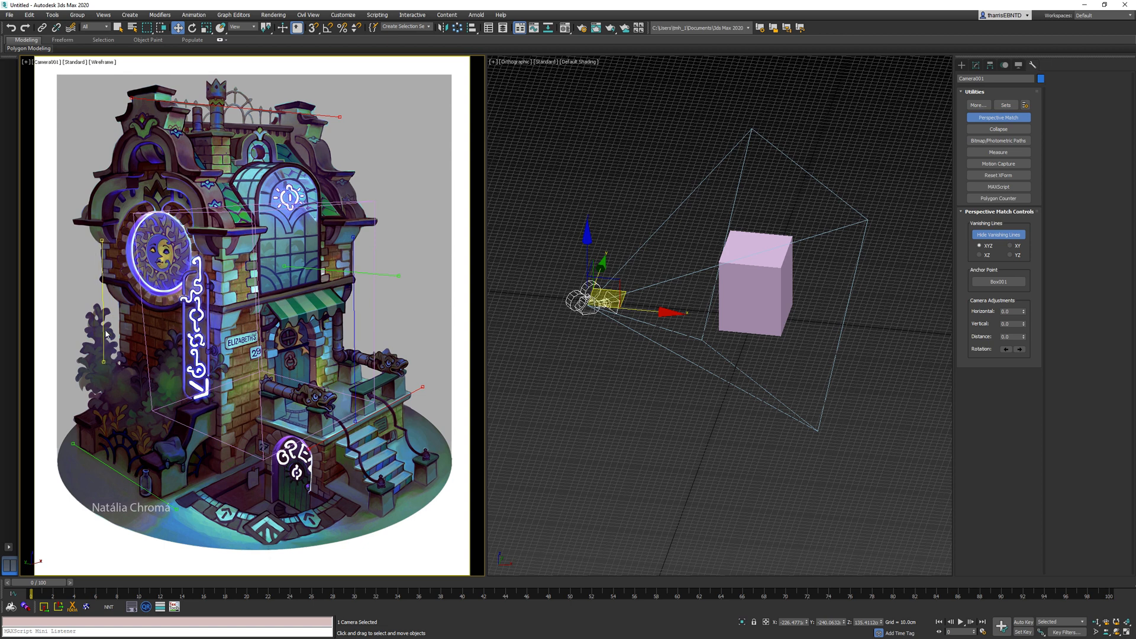
mouse_move(311, 341)
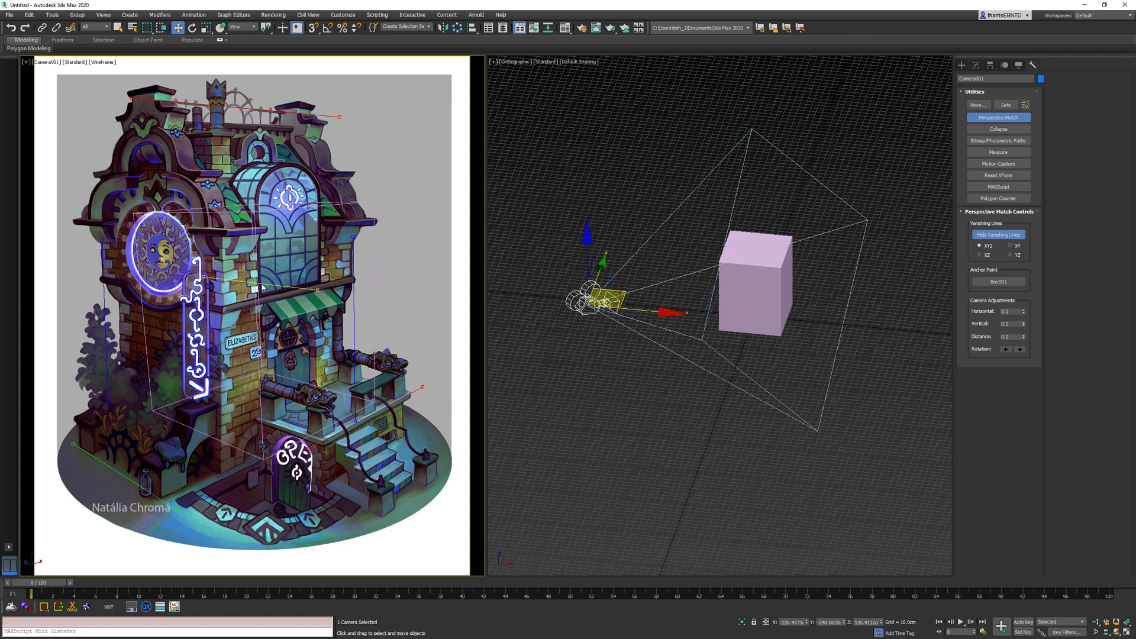
mouse_move(219, 298)
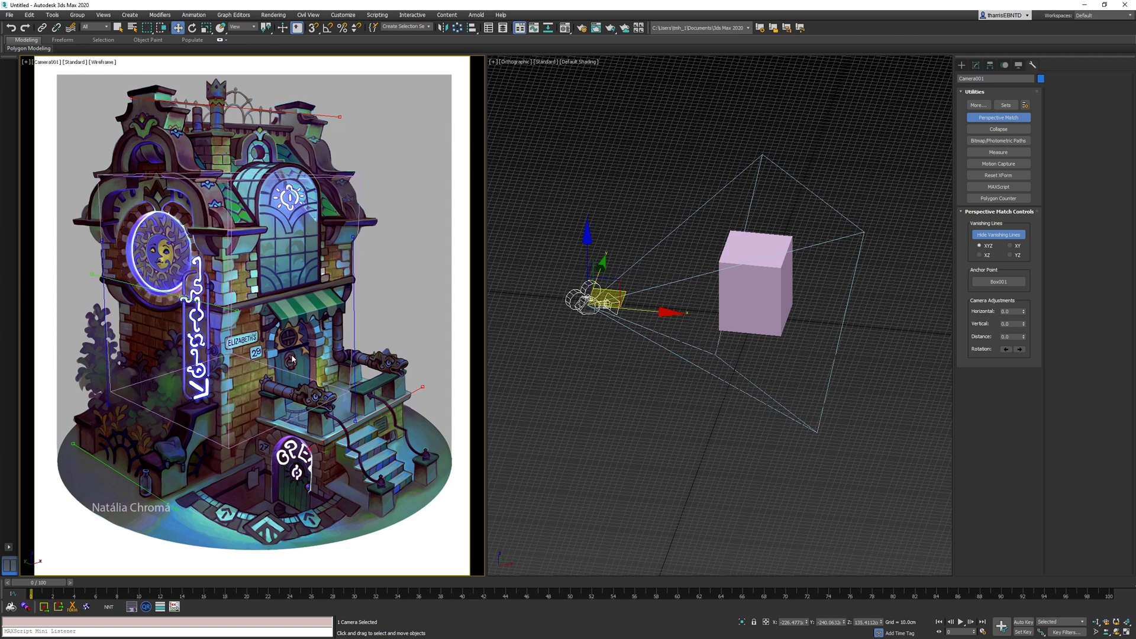
mouse_move(154, 487)
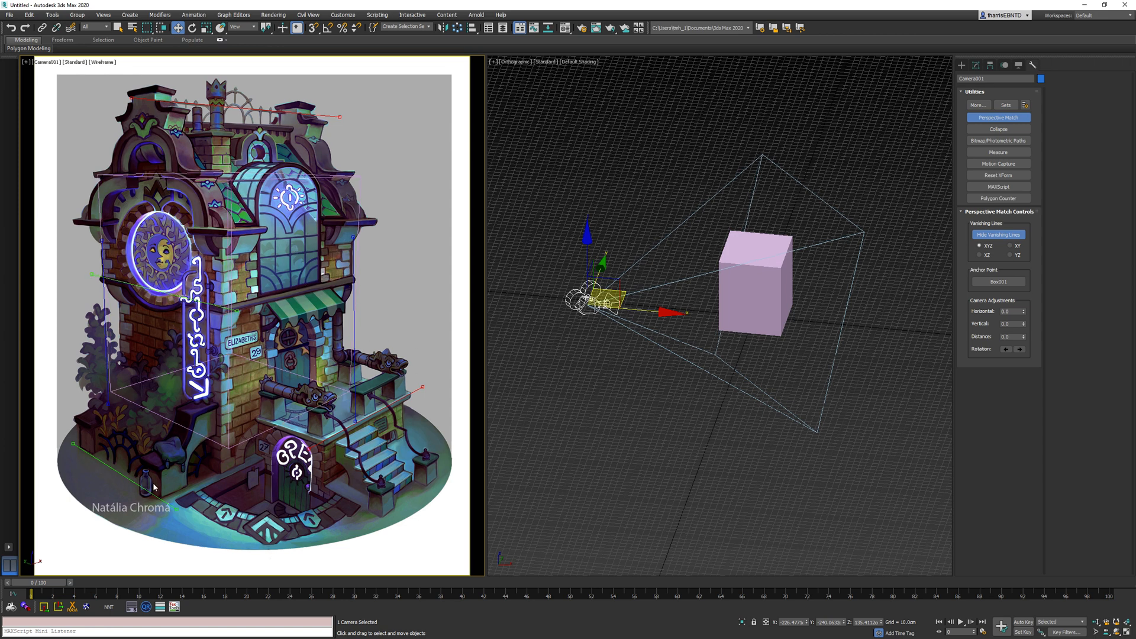
mouse_move(259, 380)
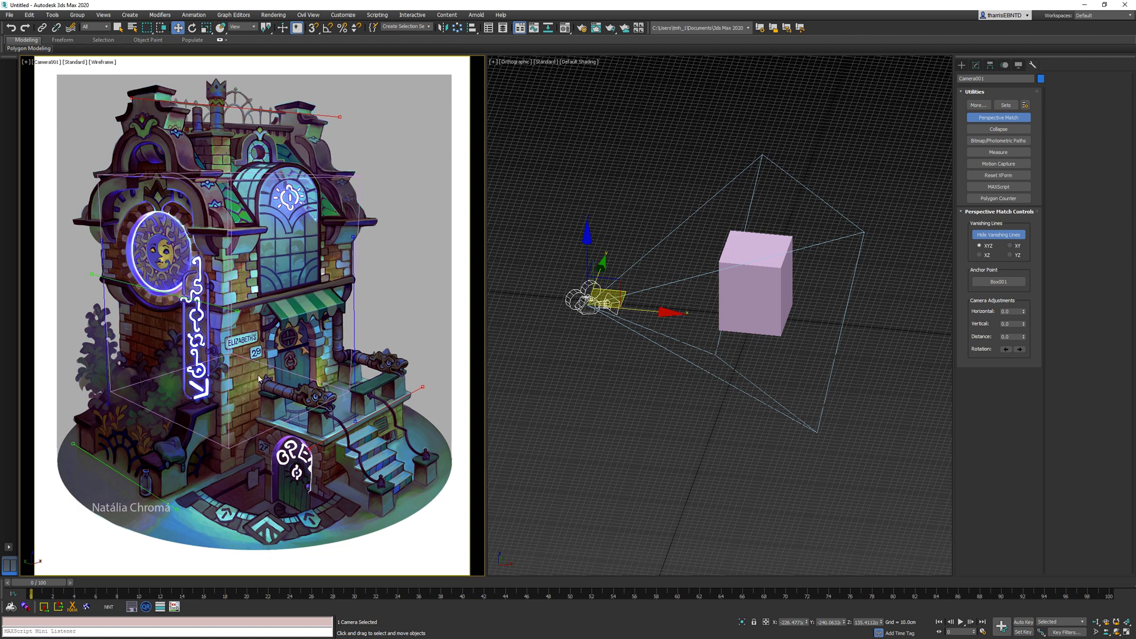
mouse_move(279, 331)
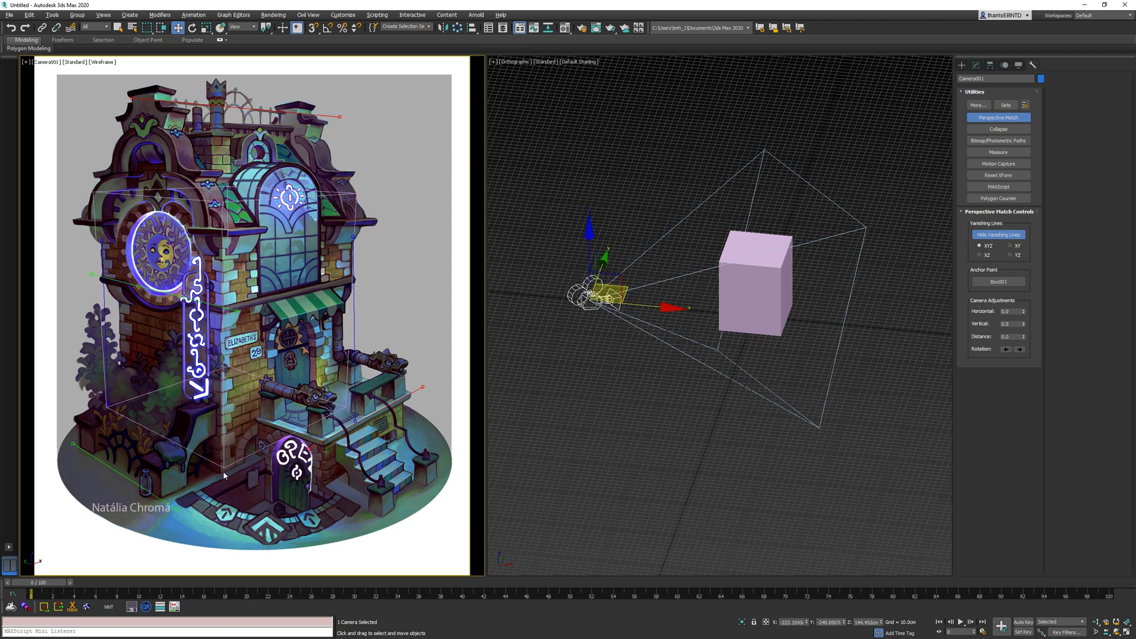
mouse_move(223, 478)
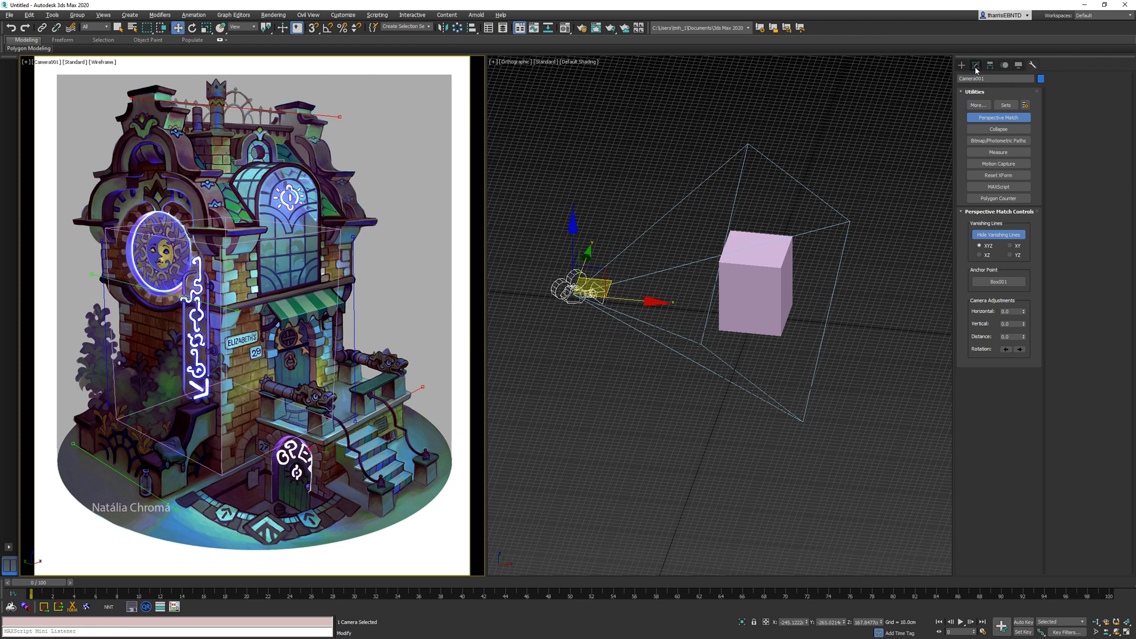
Step: Show the camera's lens parameters in the Modify panel
click(977, 65)
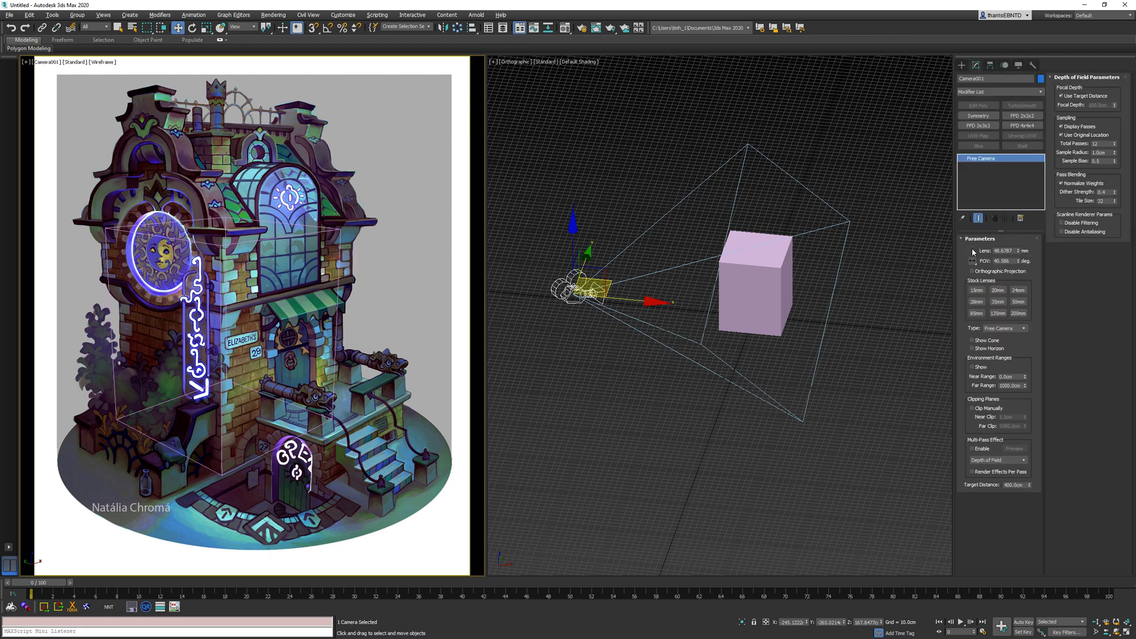
Step: Begin creating a Box primitive in the Top viewport
click(961, 65)
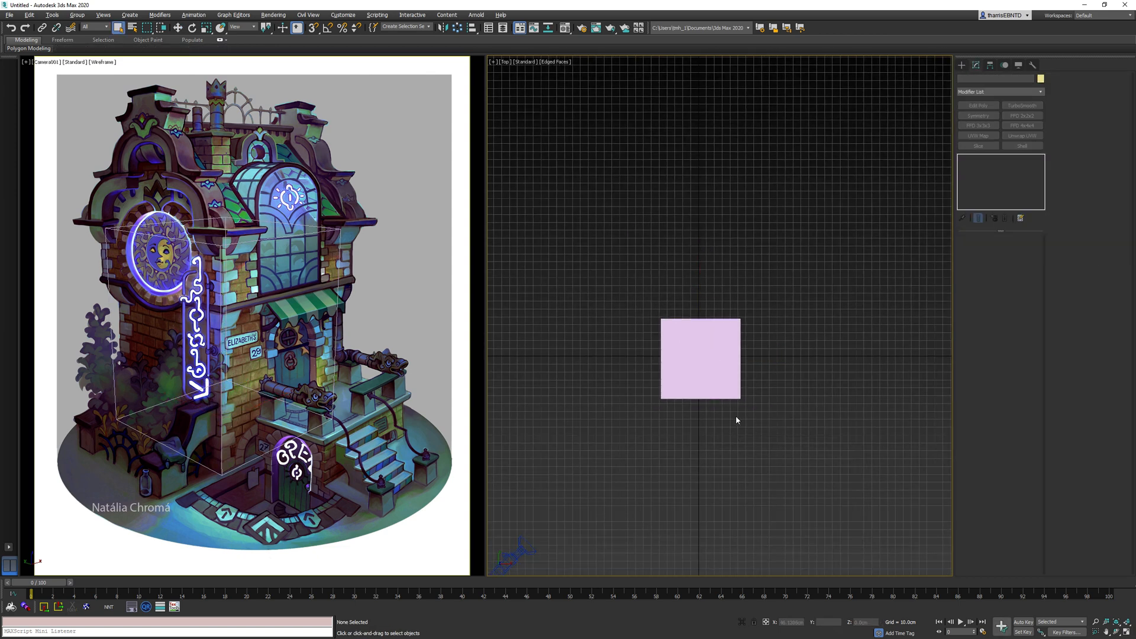
Step: Select the box's top polygon and raise it to the art's wall height
click(701, 363)
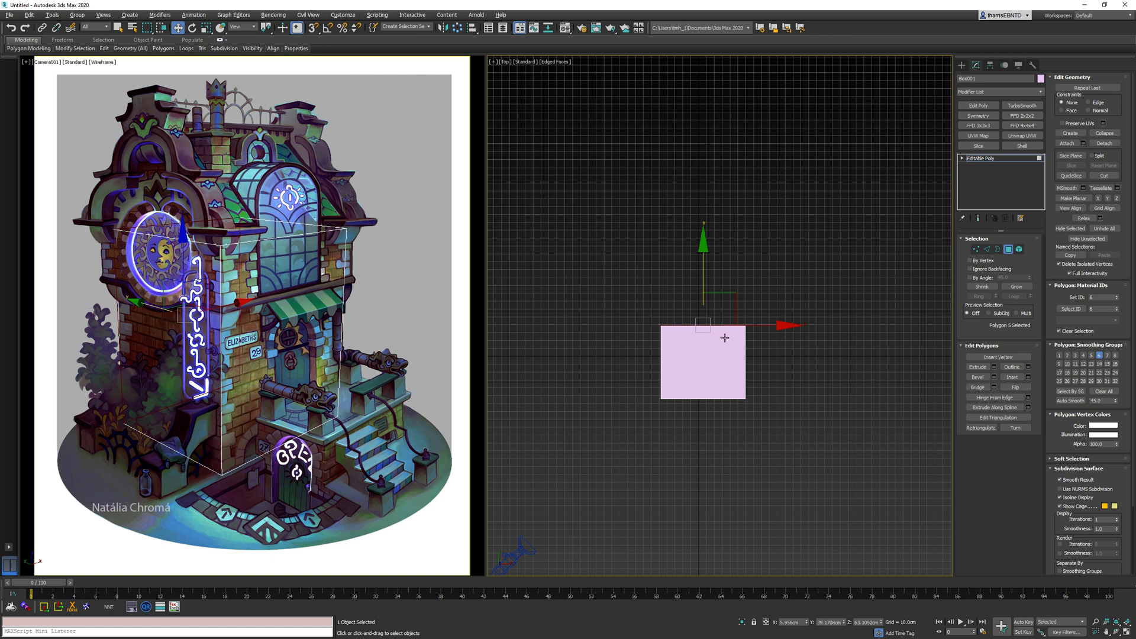
drag(718, 326, 718, 290)
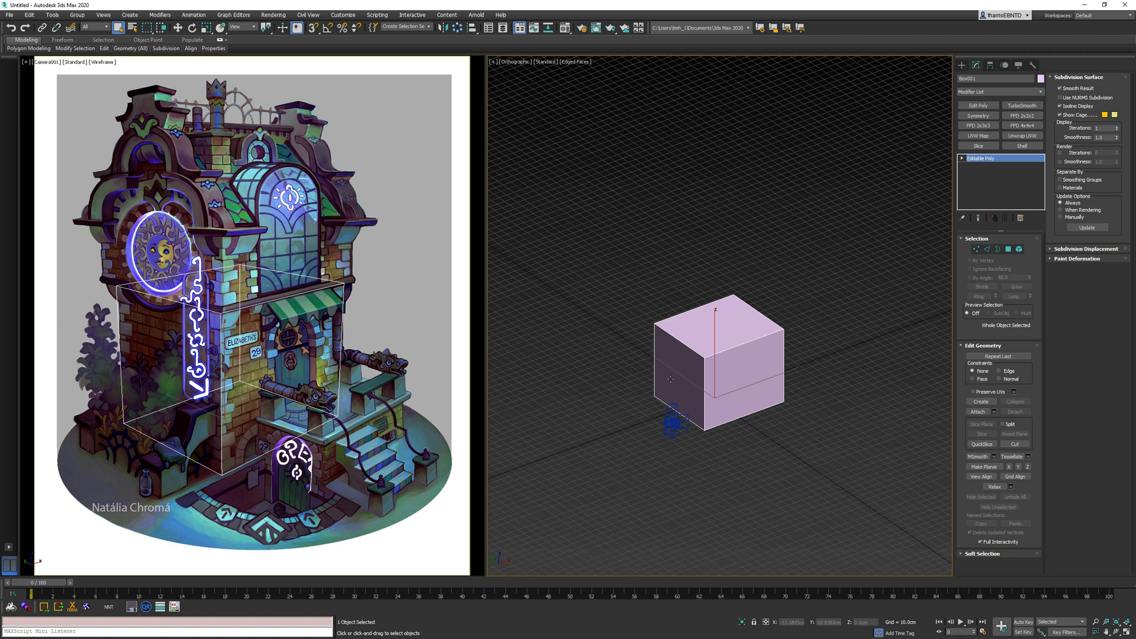
mouse_move(713, 412)
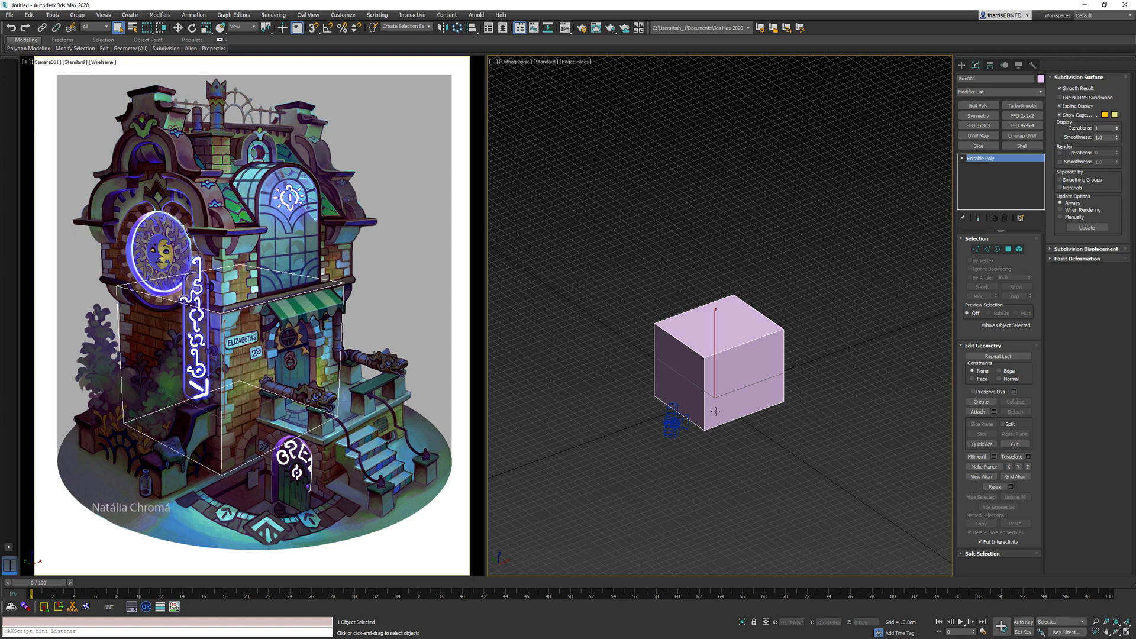
mouse_move(736, 287)
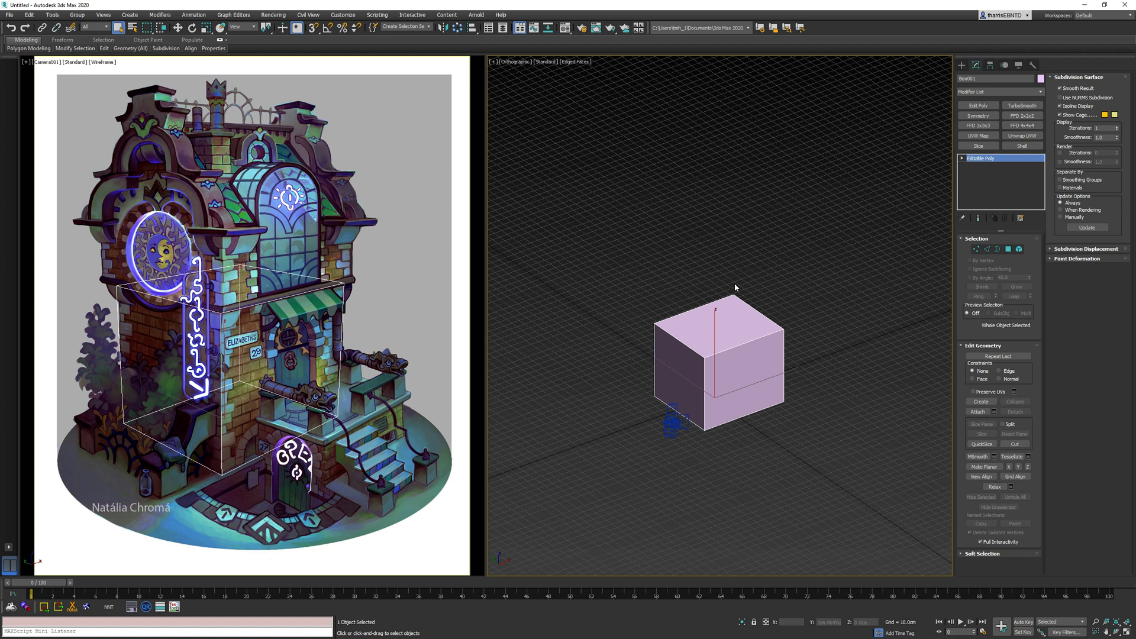
mouse_move(734, 371)
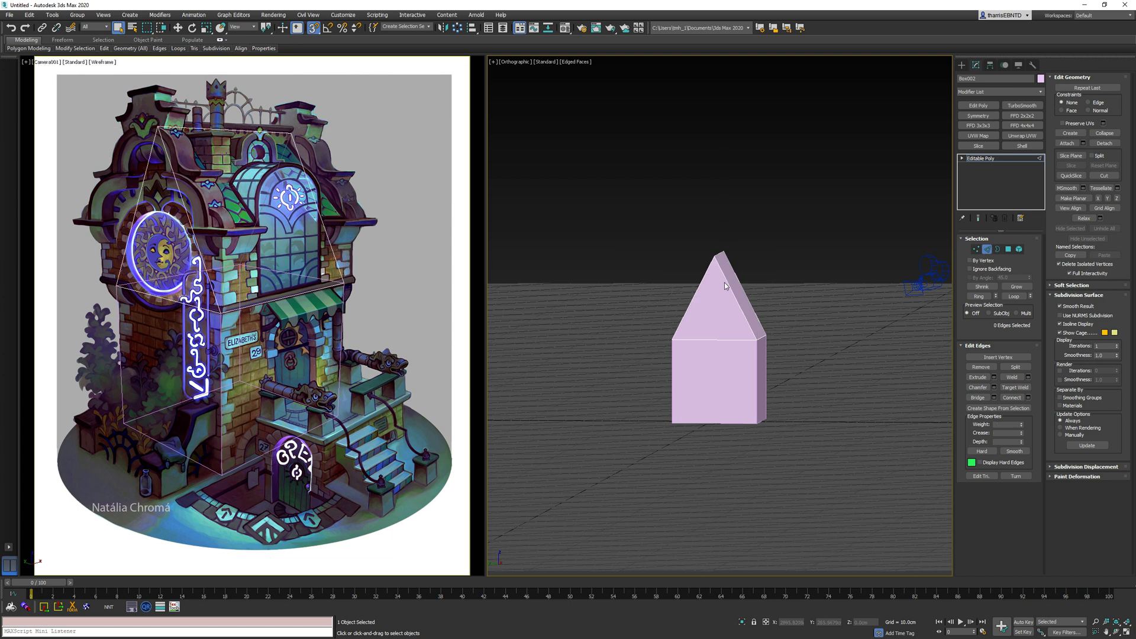
Step: Move the ridge vertices up into a pitched roof peak, then select a house wall
click(976, 249)
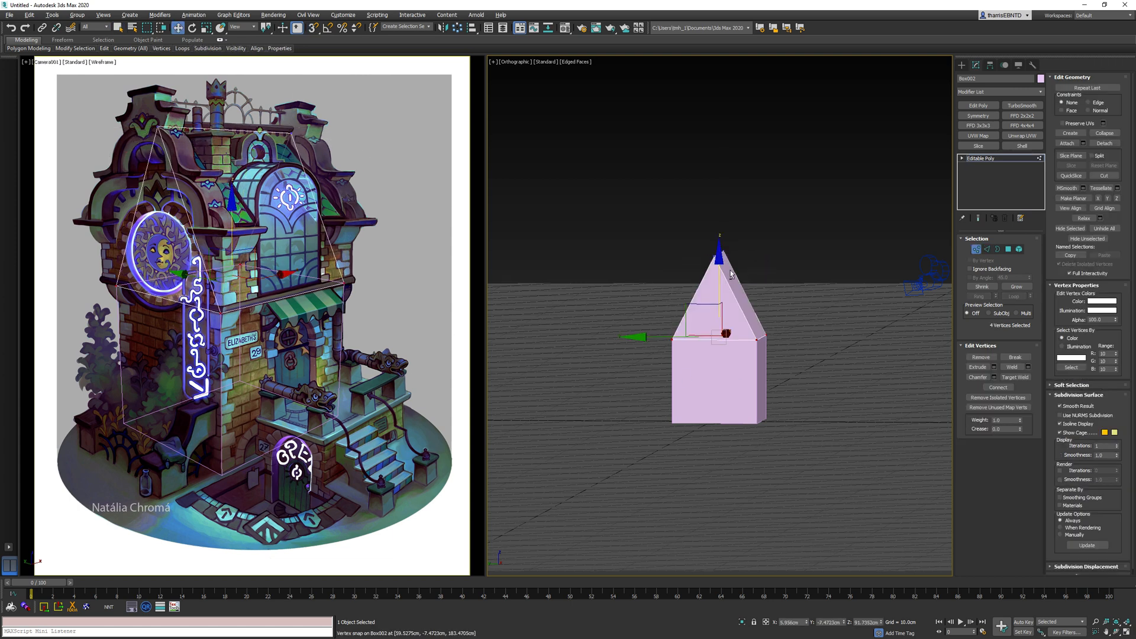
drag(719, 261, 716, 233)
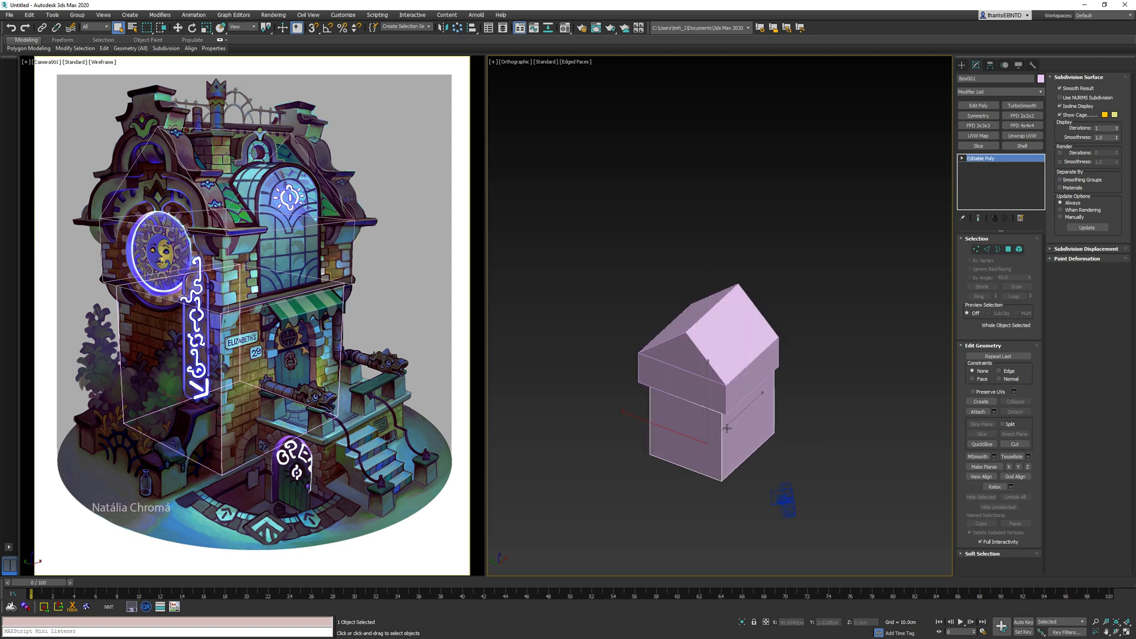
click(749, 434)
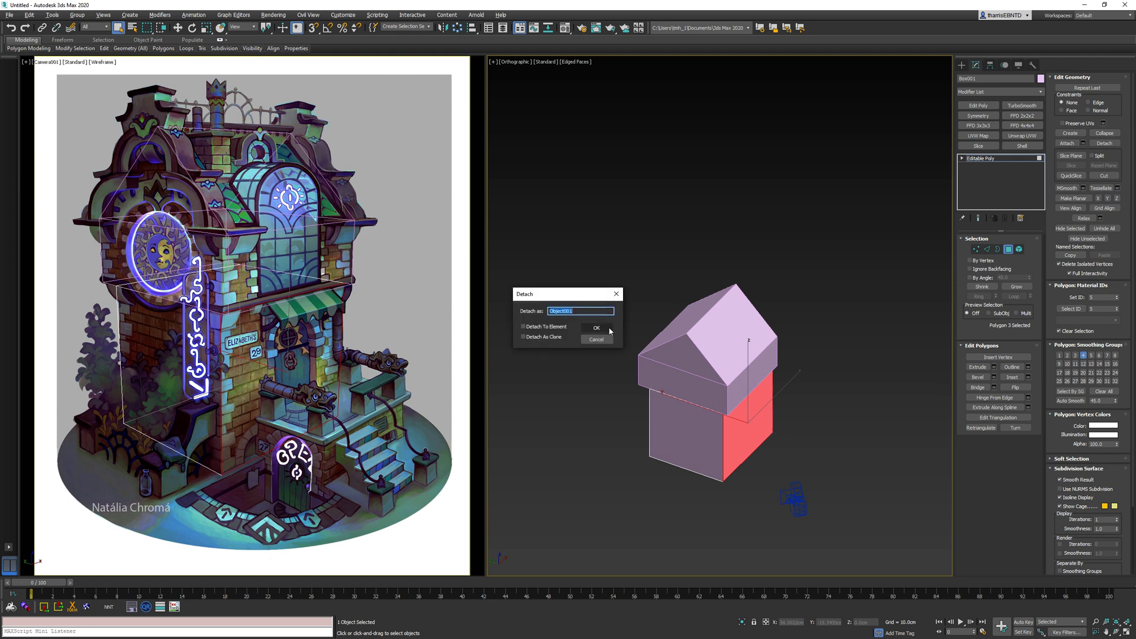
Step: Confirm detaching the selected wall polygon as a separate object
click(597, 328)
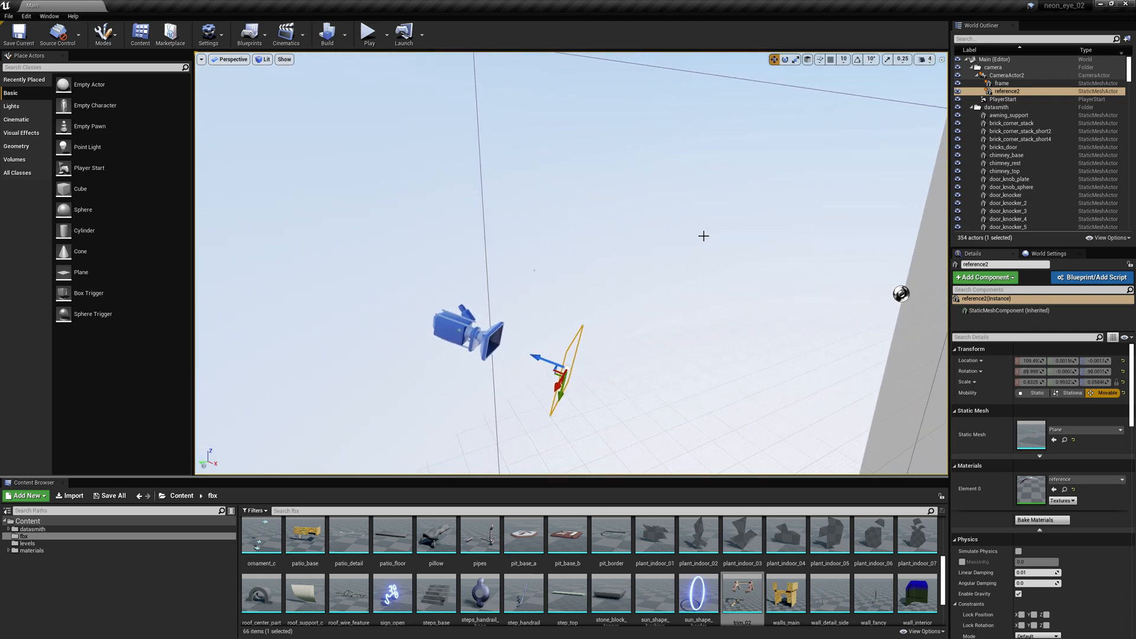
Step: Select CameraActor2 in the World Outliner to begin piloting it in Viewport 2
click(1018, 74)
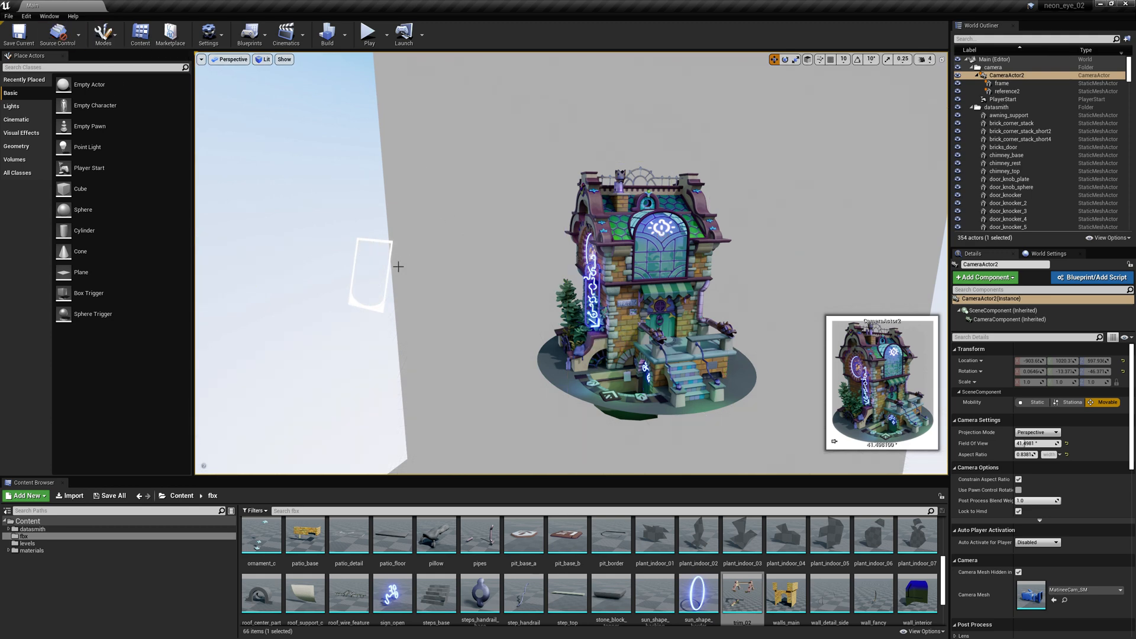
click(1002, 84)
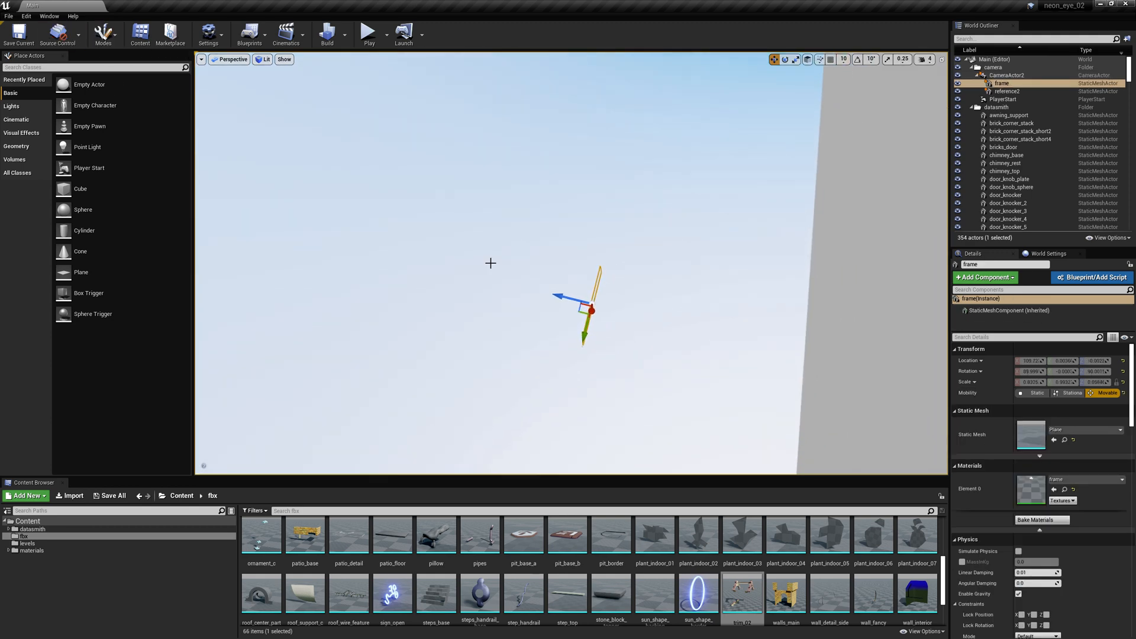
click(1015, 75)
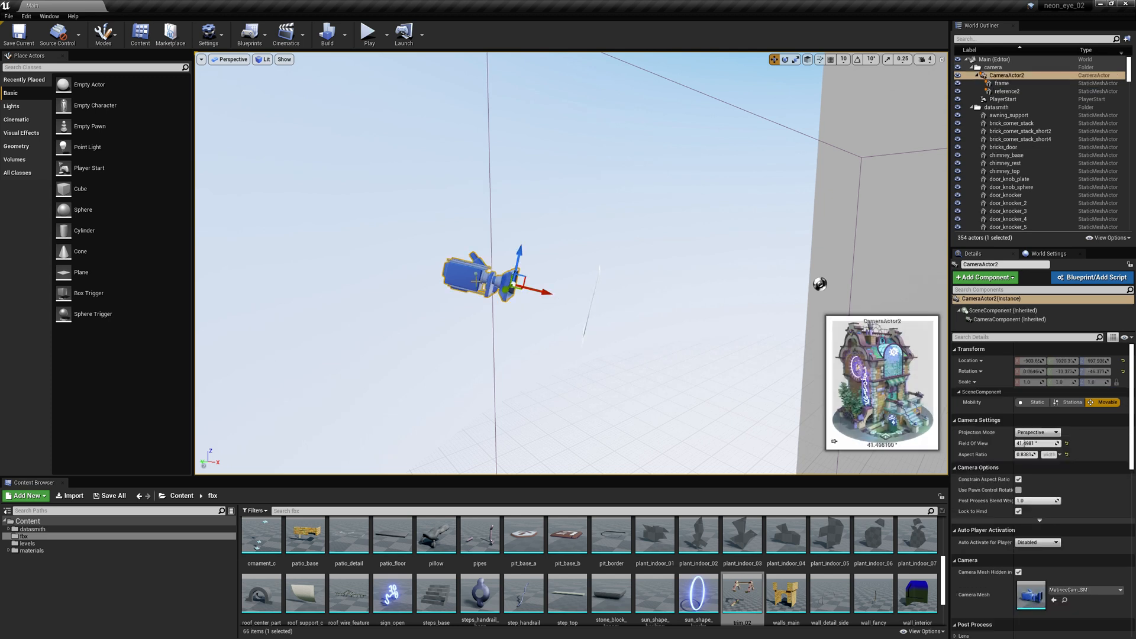
mouse_move(49, 14)
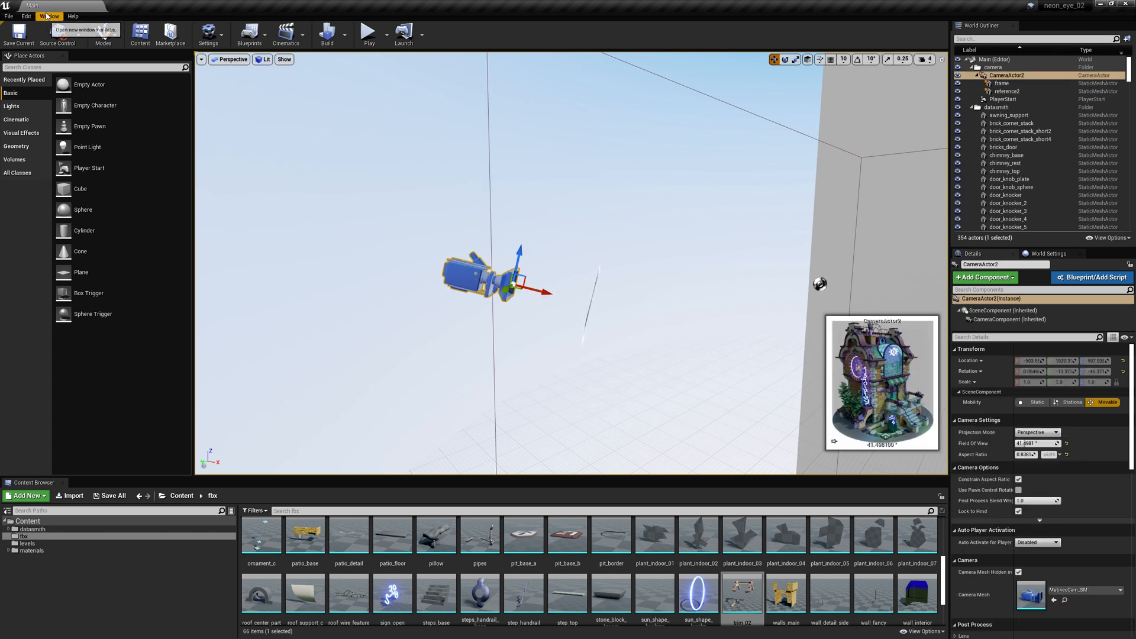
click(52, 16)
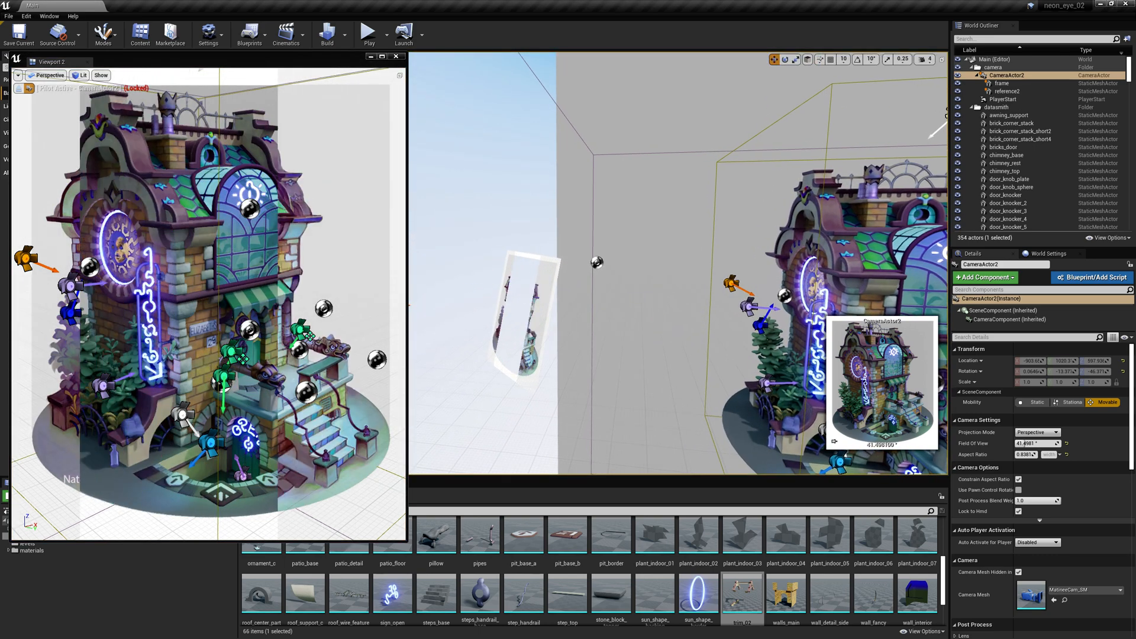
Step: Detach reference2 from CameraActor2 and move the view to inspect the plane
click(1010, 91)
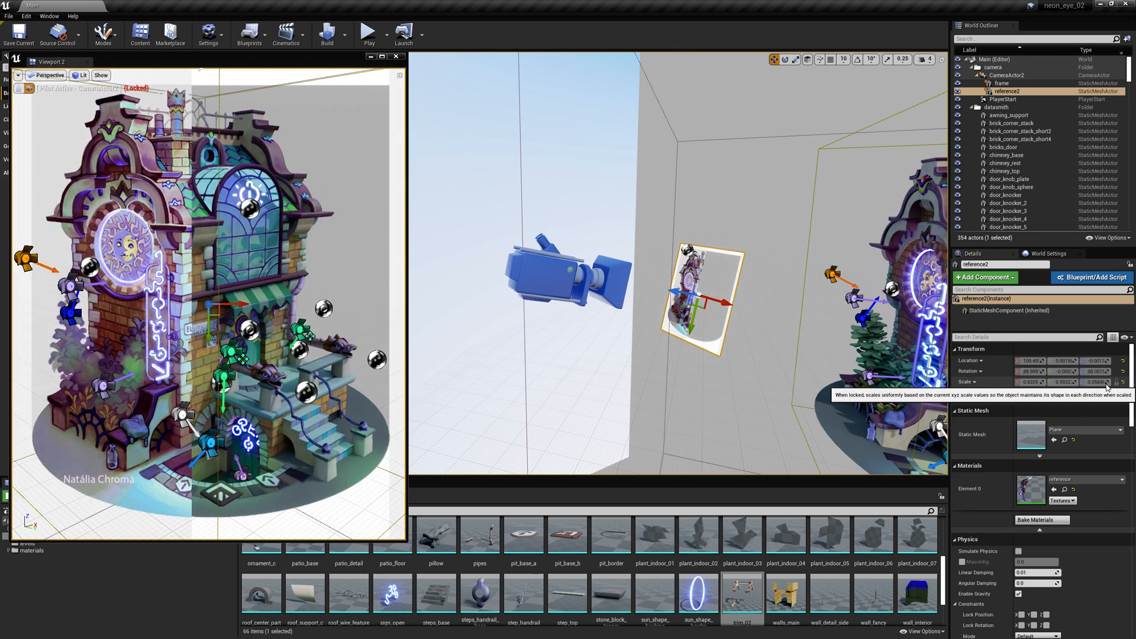
right_click(1009, 92)
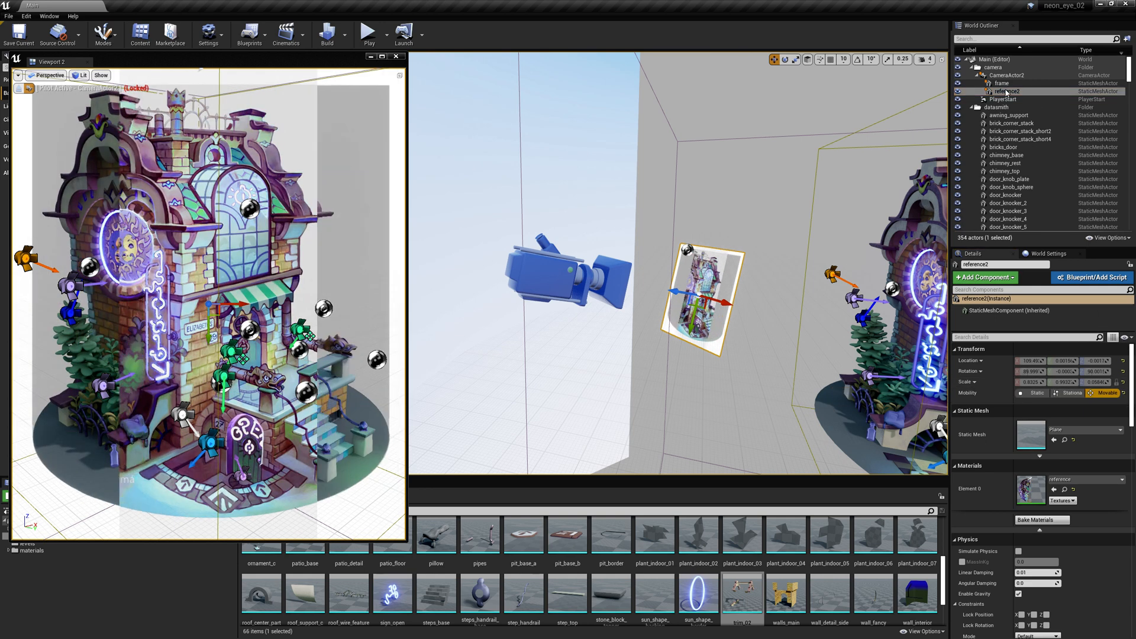
right_click(1009, 91)
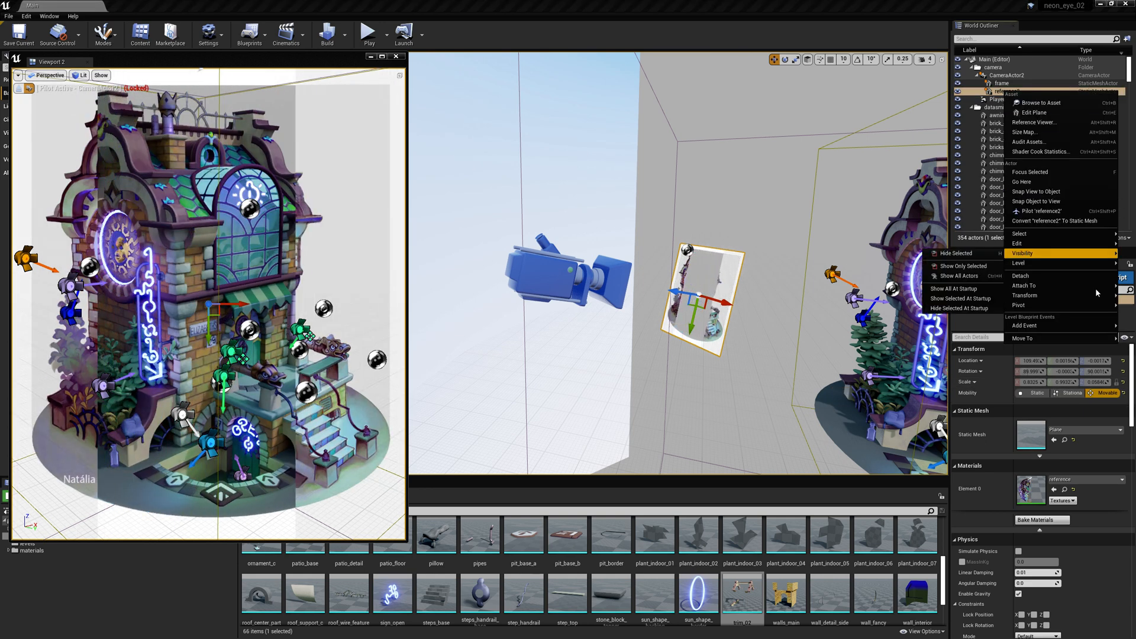
mouse_move(1019, 304)
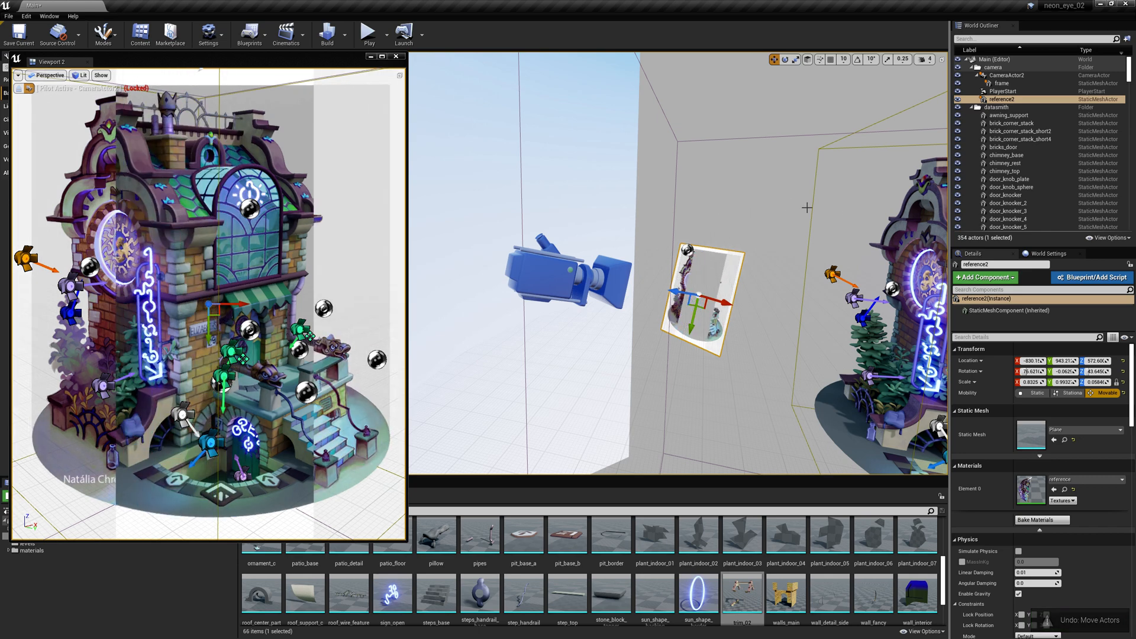
drag(688, 290, 724, 218)
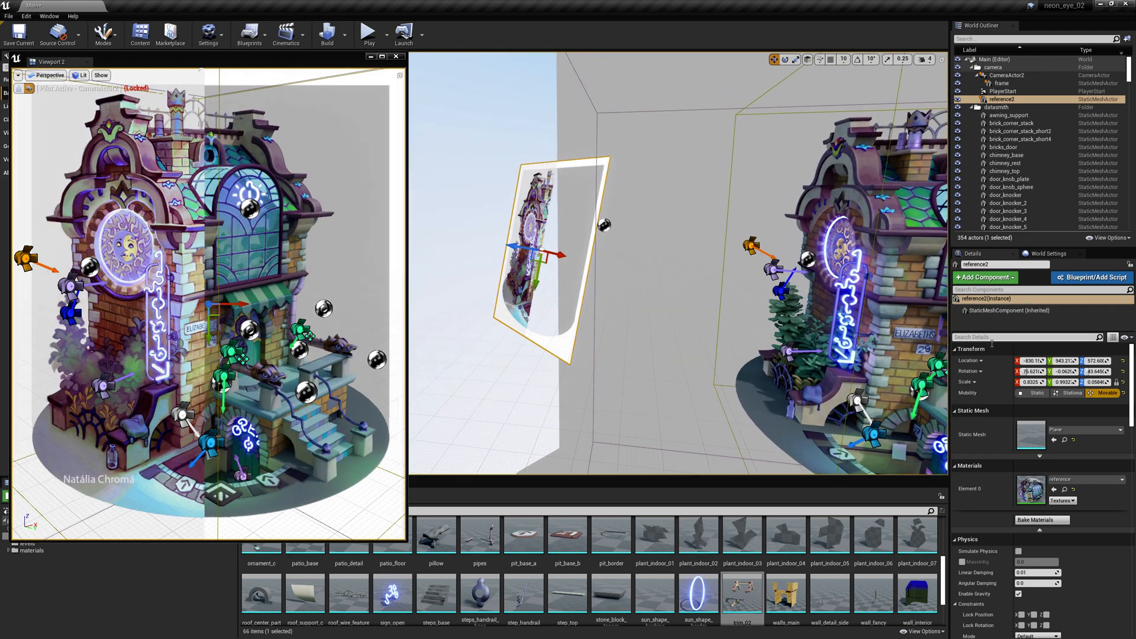
Step: Search 'game' in reference2's Details to tick Actor Hidden In Game
text(game)
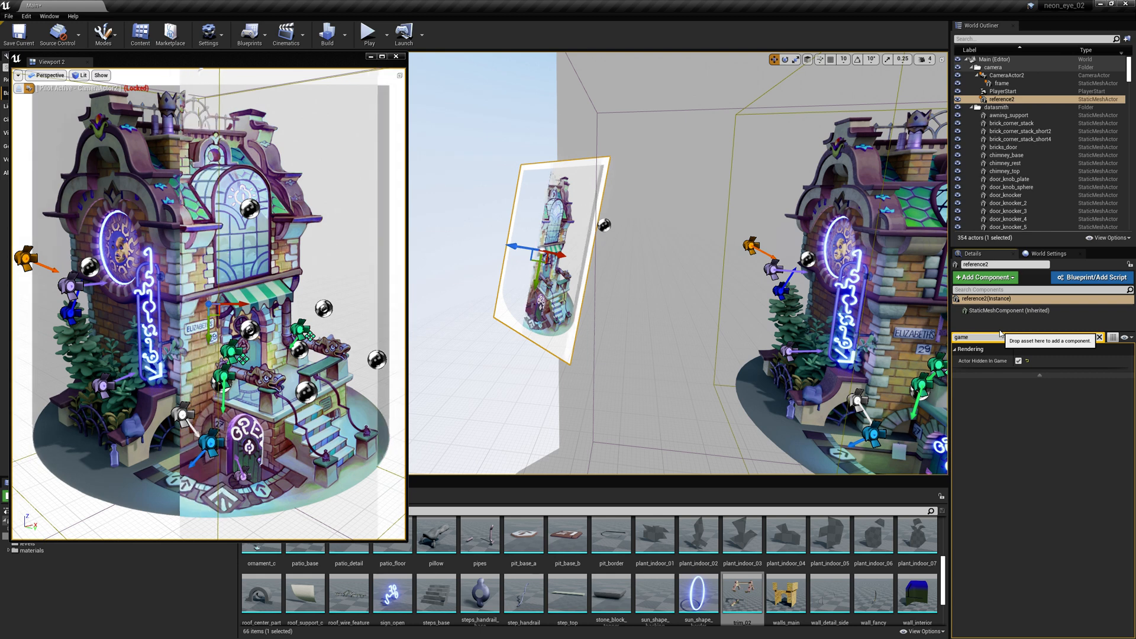